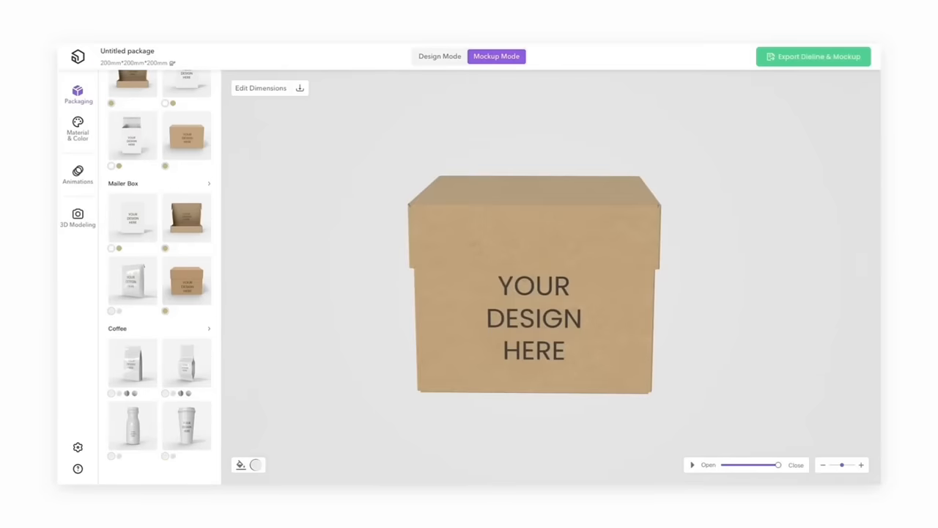
- Leave the mockup editor for the Pacdora Printing page and view the 'How to get your custom printing' steps
click(261, 88)
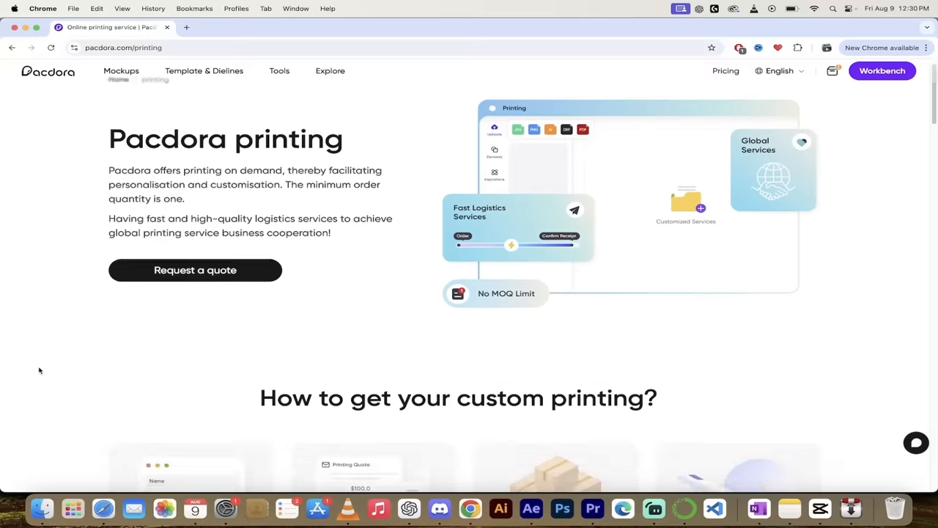
scroll(down, 3)
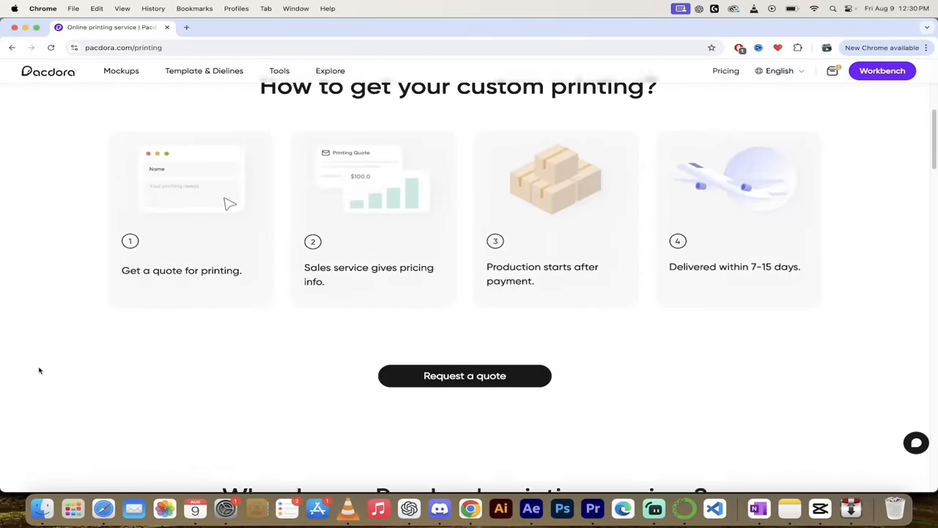
scroll(down, 3)
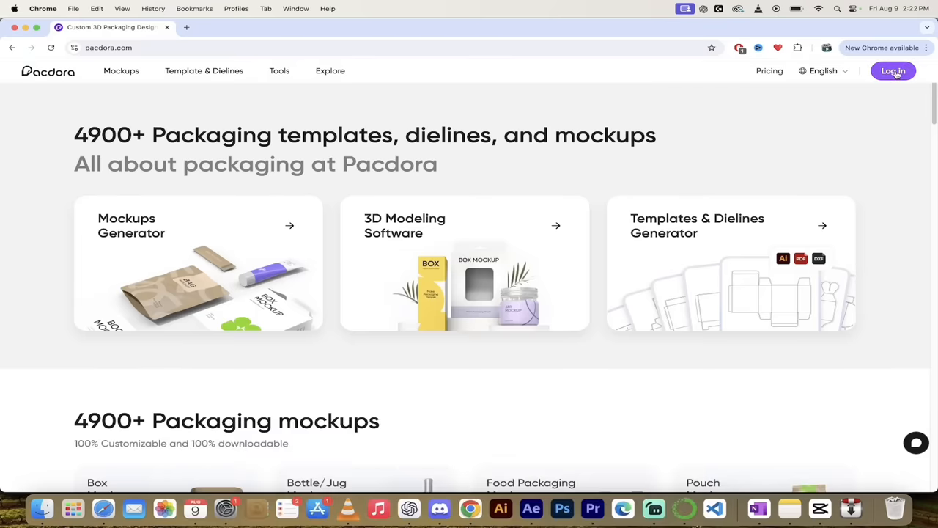
- Log into the Pacdora account with the entered email and password
click(893, 70)
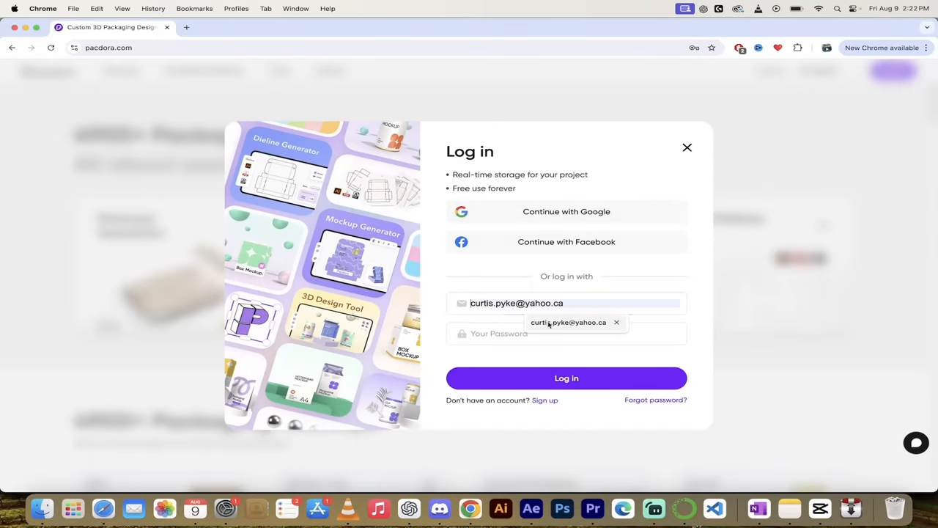
click(566, 333)
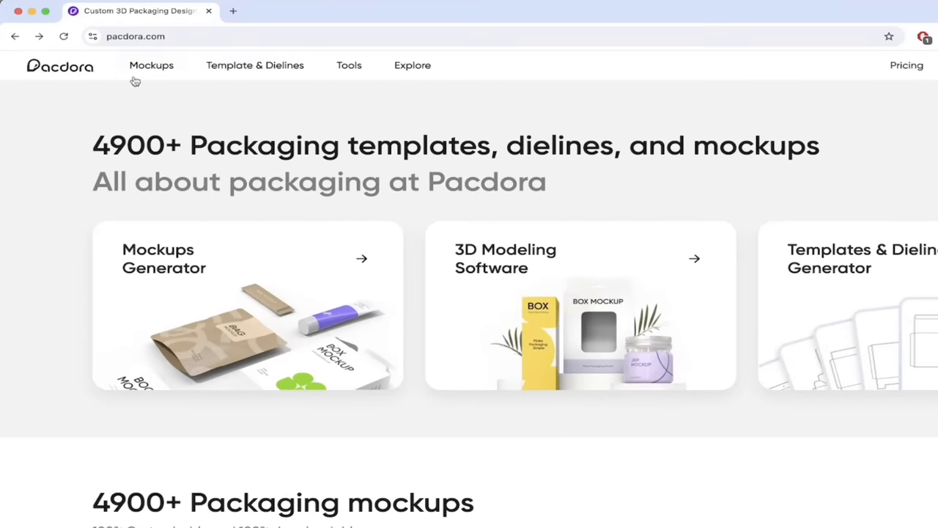
- Browse the 3D mockups catalogue of 3143 packaging mockups from the Mockups navigation link
click(151, 64)
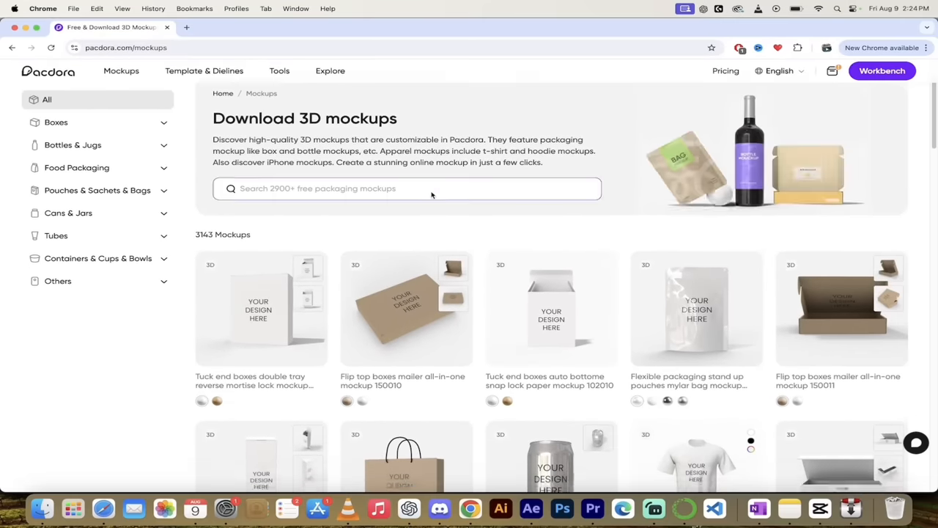
scroll(down, 3)
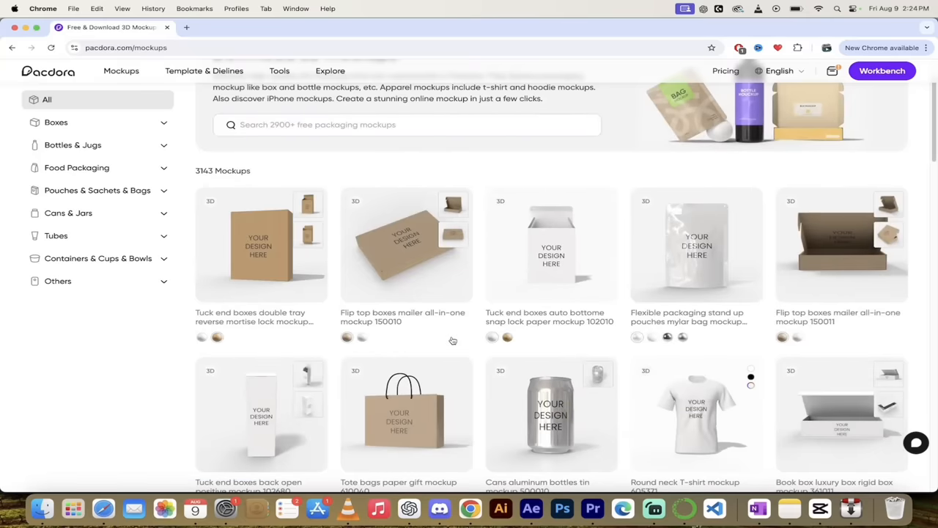
scroll(down, 3)
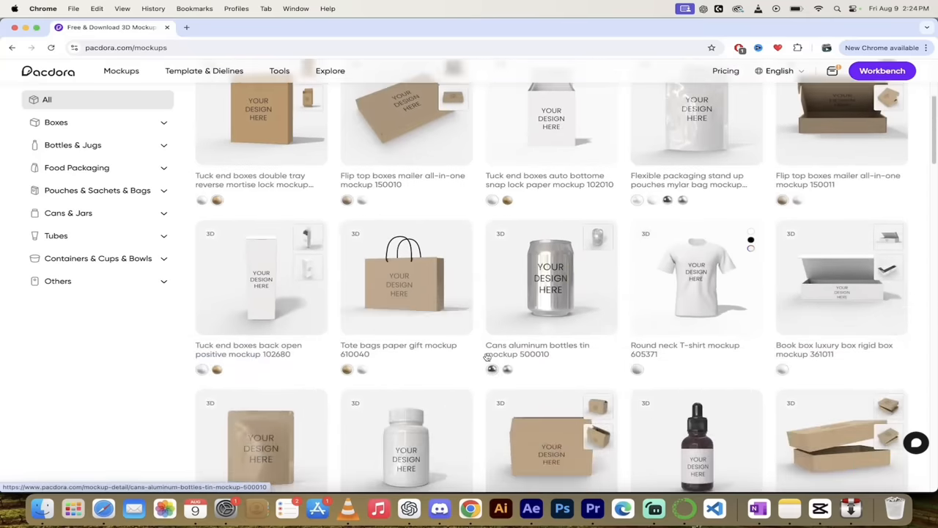
scroll(down, 3)
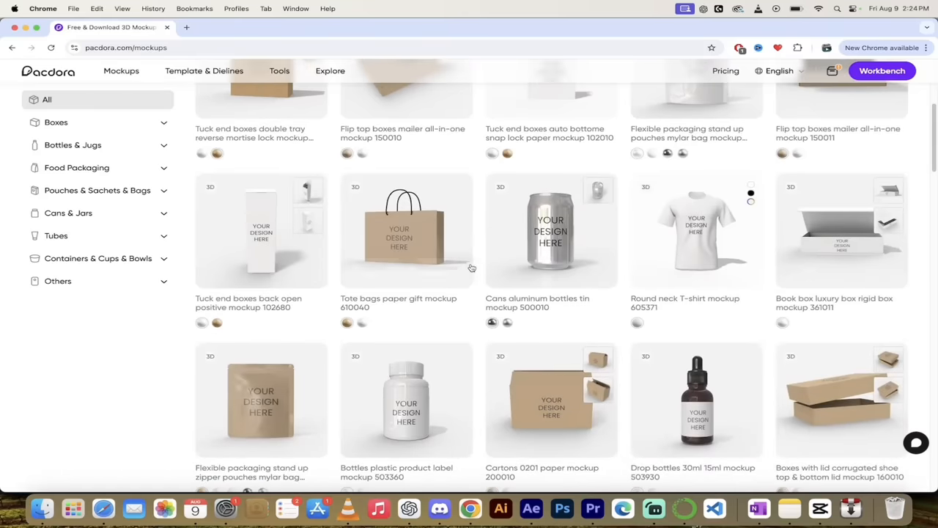
scroll(down, 3)
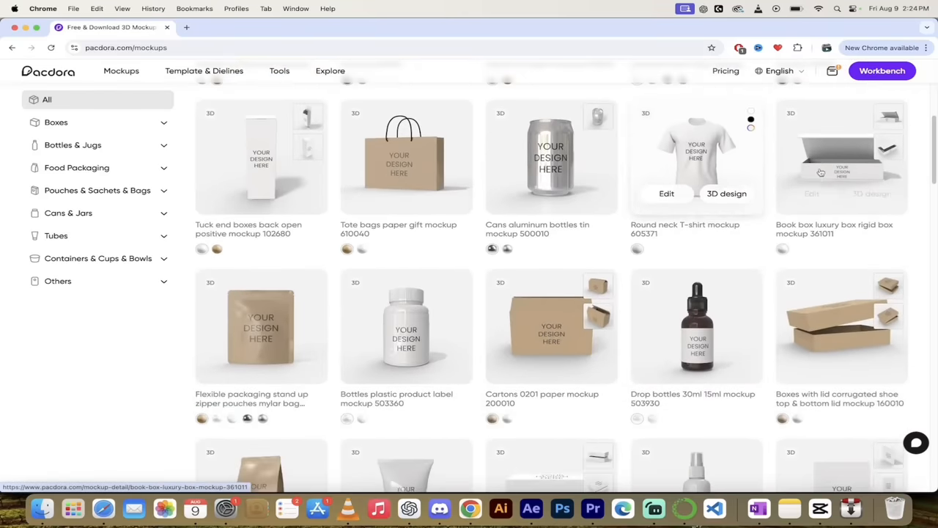
scroll(down, 3)
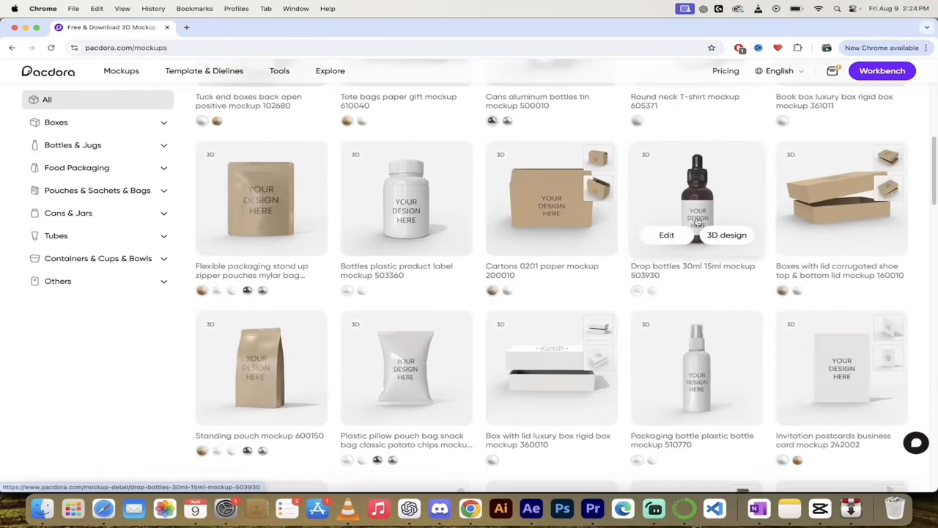
scroll(down, 3)
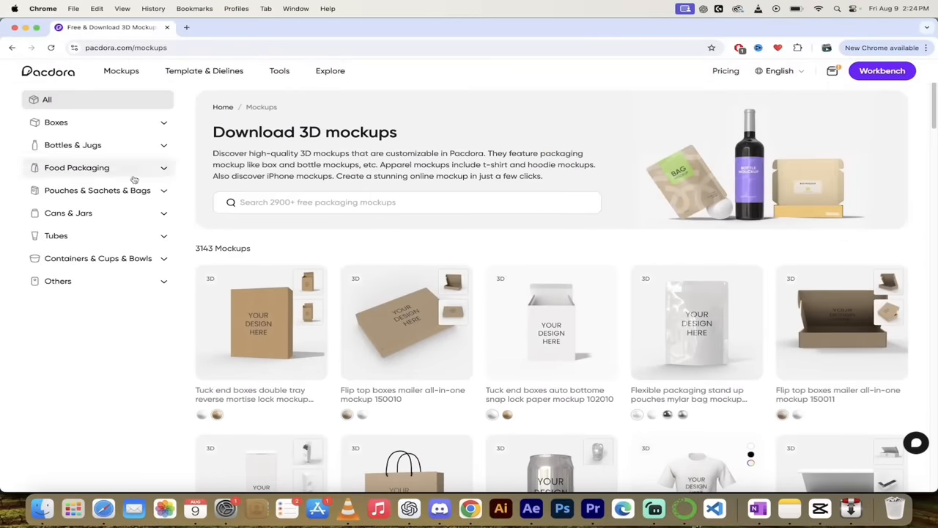
- Narrow the catalogue to the Boxes > Tuck End Boxes category with its 267 mockups
click(56, 122)
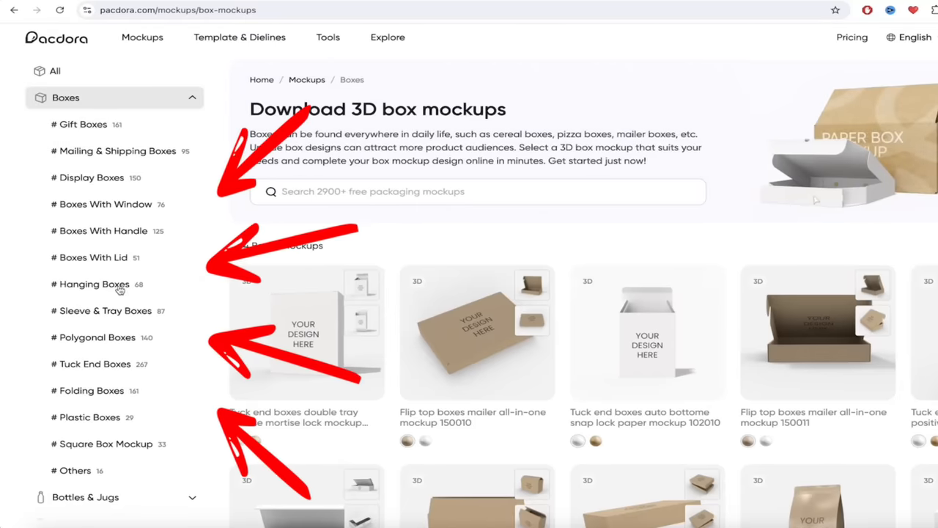
scroll(down, 3)
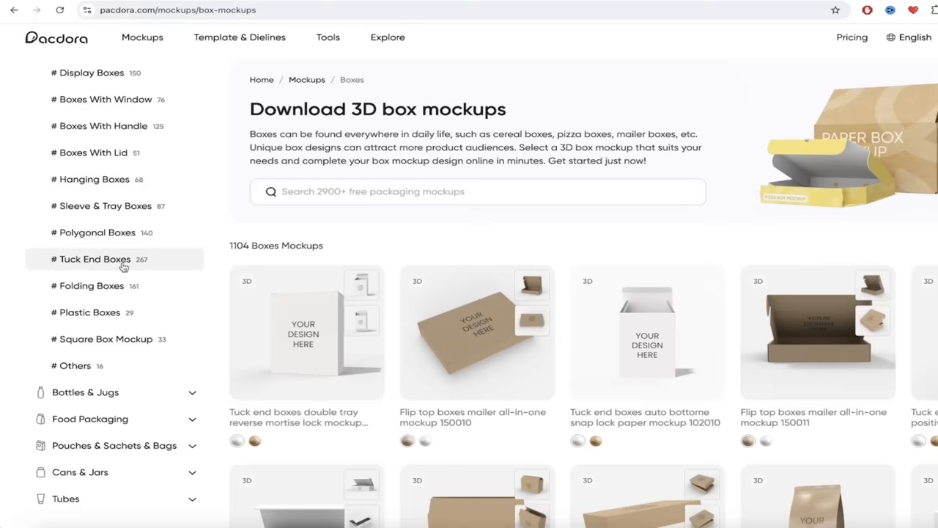
mouse_move(124, 264)
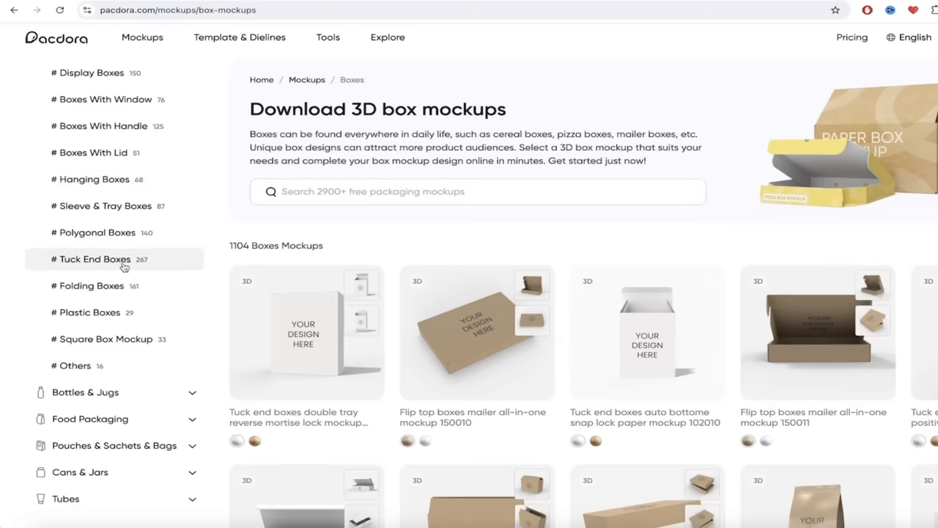
mouse_move(119, 264)
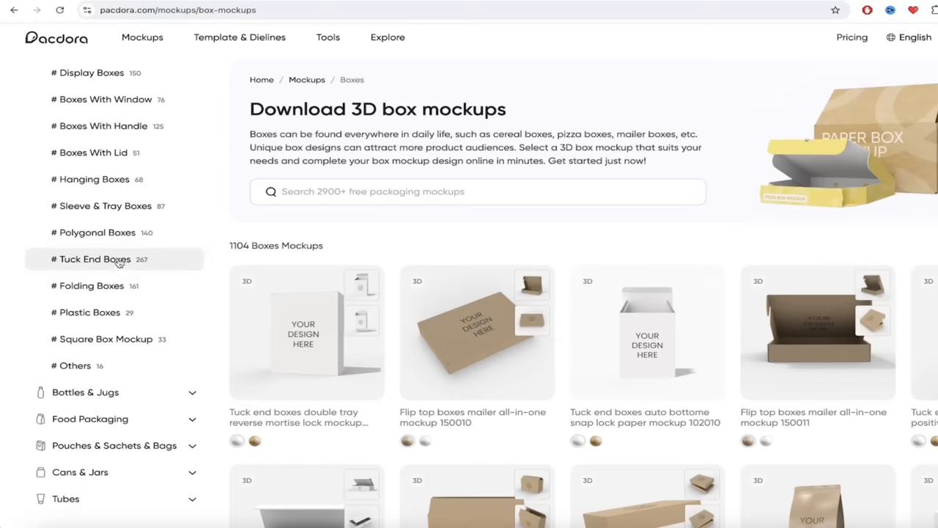
click(95, 258)
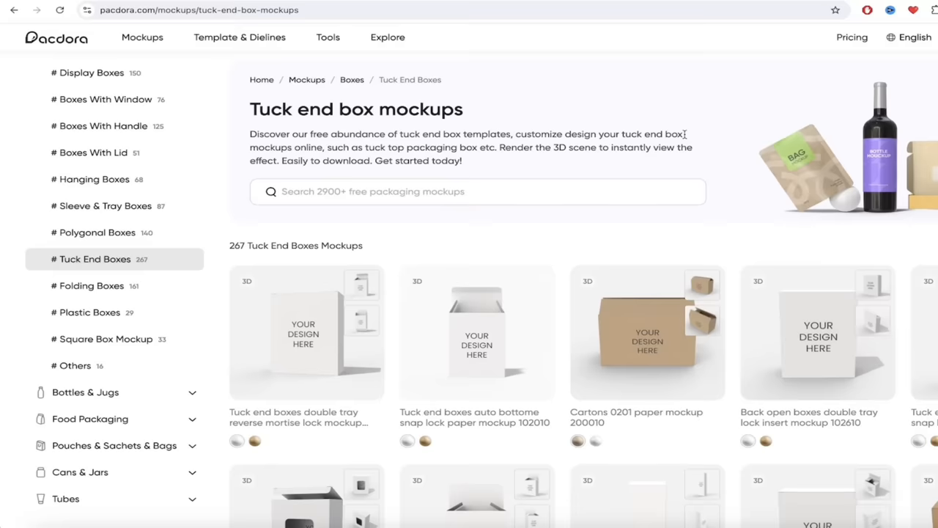
mouse_move(306, 330)
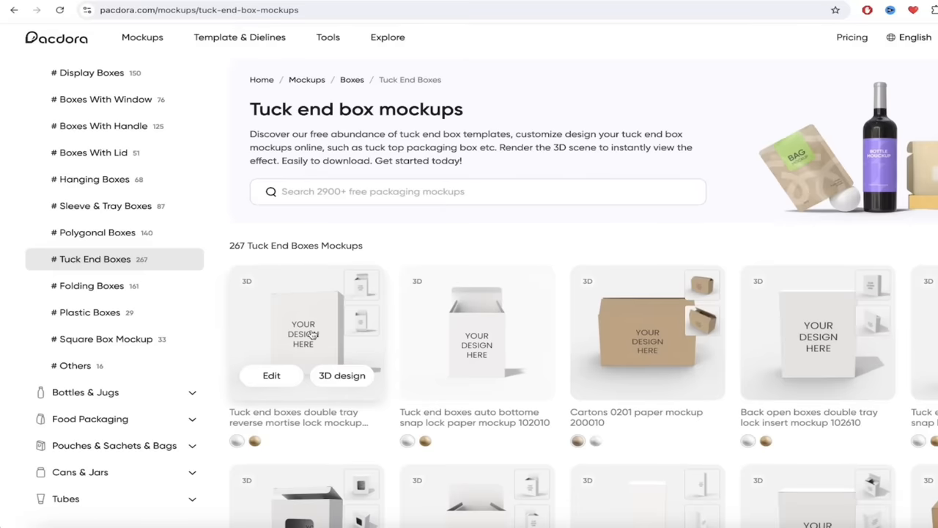
mouse_move(301, 321)
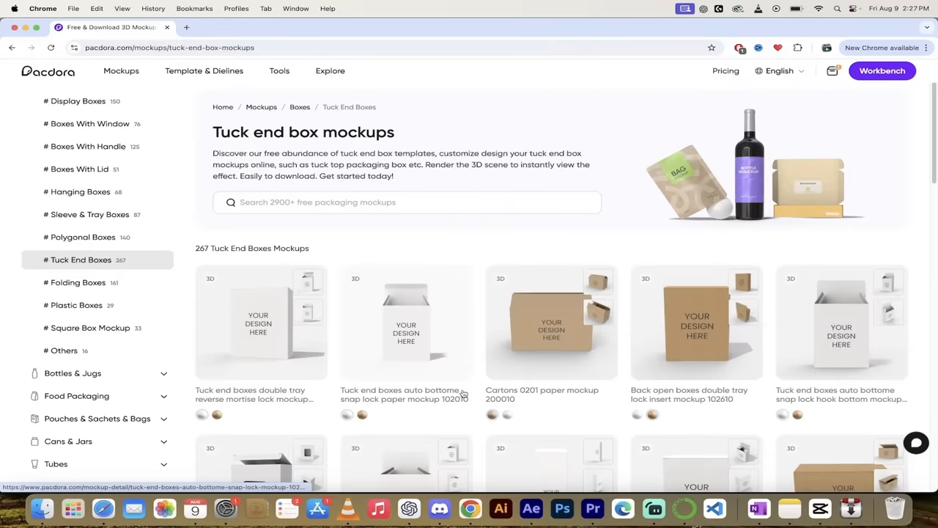
mouse_move(261, 322)
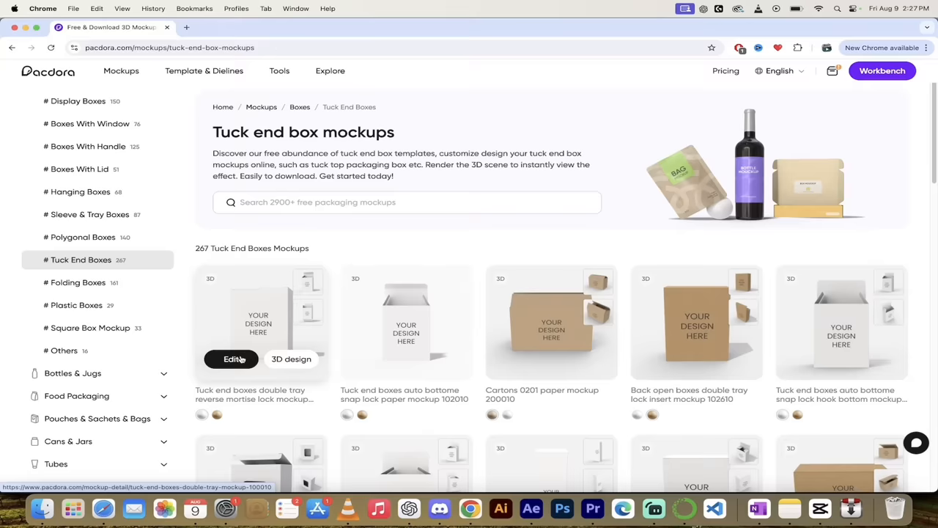
- Load the first tuck end double tray box mockup in the 3D editor and switch its material to kraft
click(231, 357)
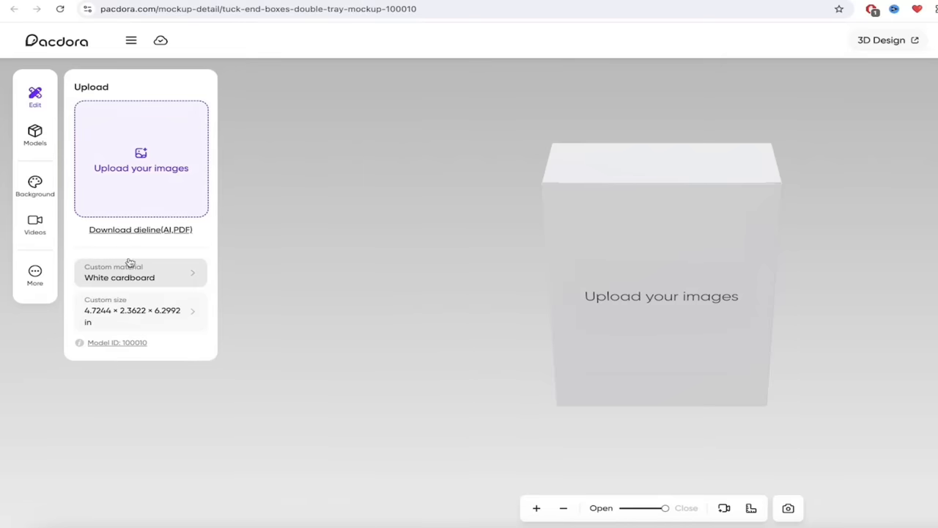
mouse_move(144, 276)
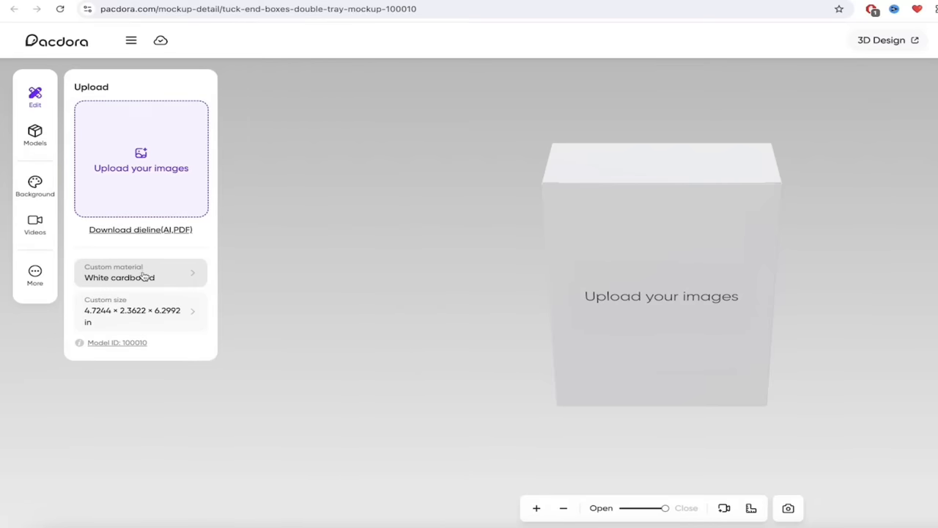
click(140, 272)
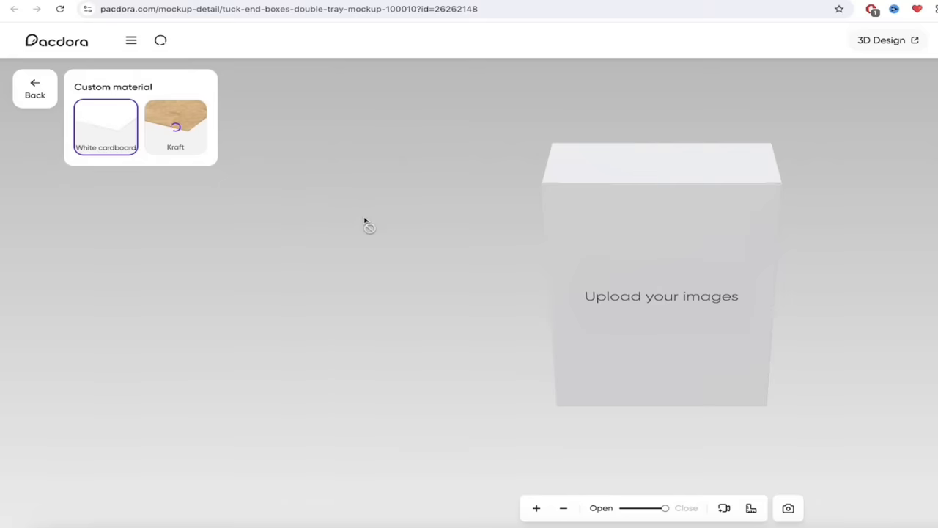
click(176, 127)
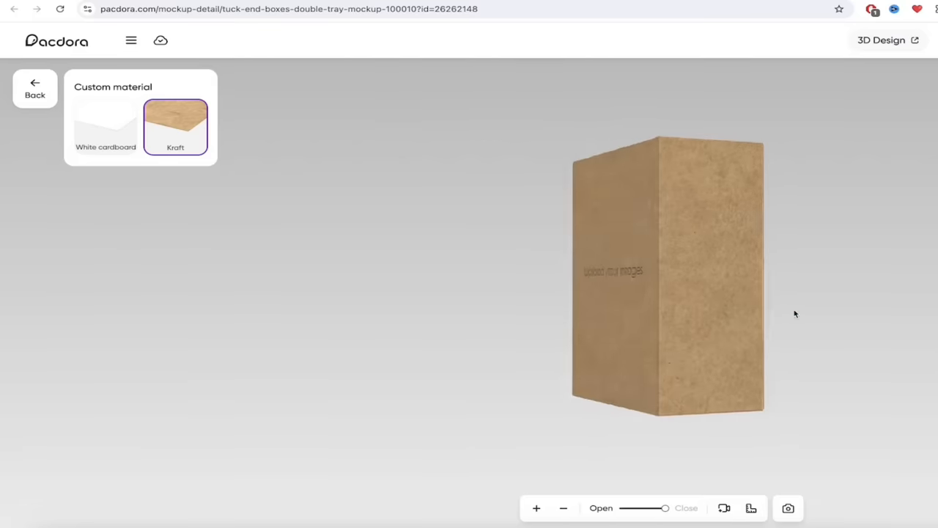
drag(795, 313, 484, 223)
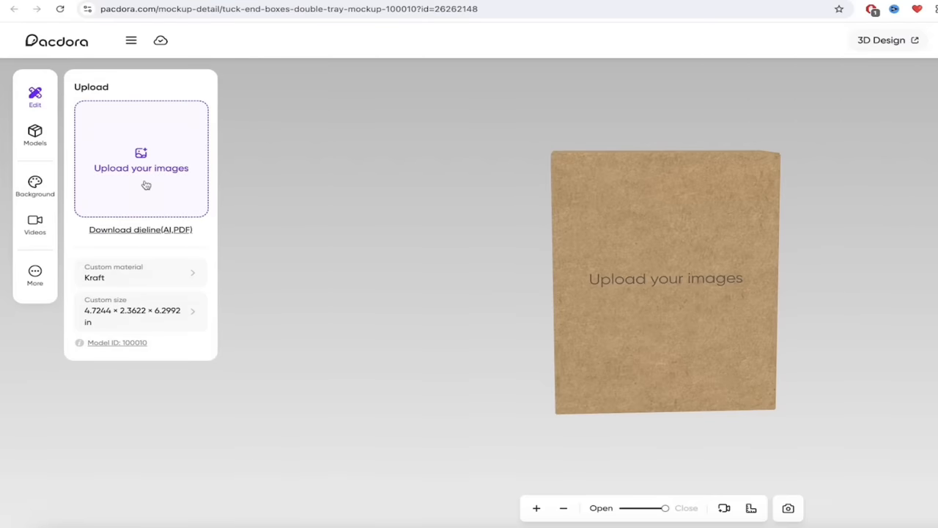
mouse_move(167, 183)
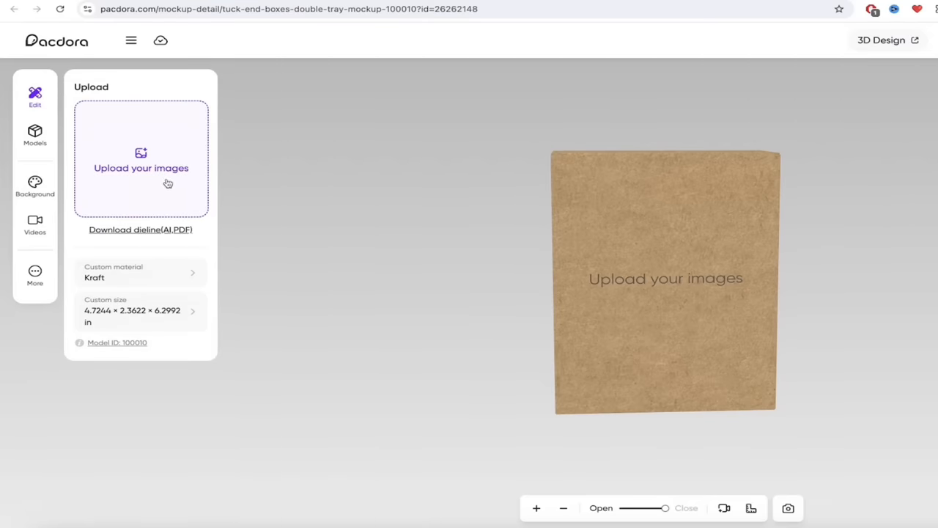
mouse_move(153, 154)
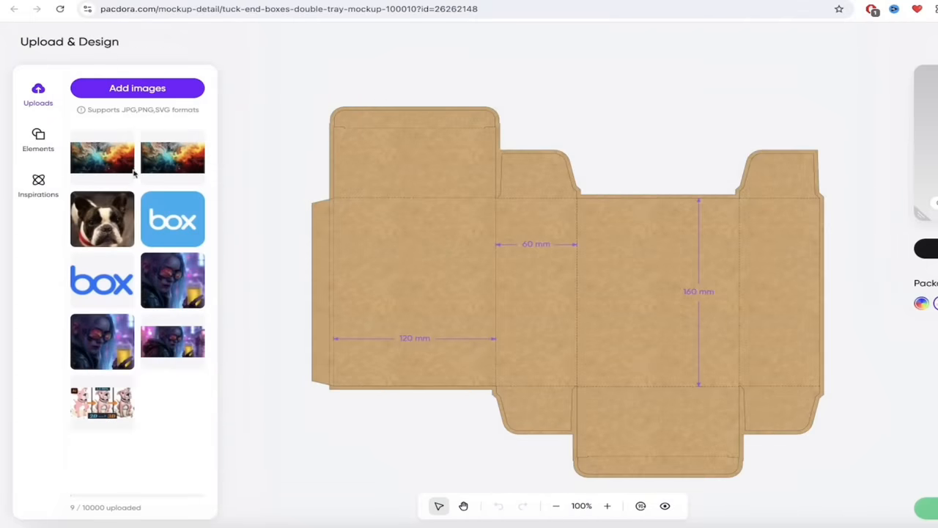
mouse_move(103, 293)
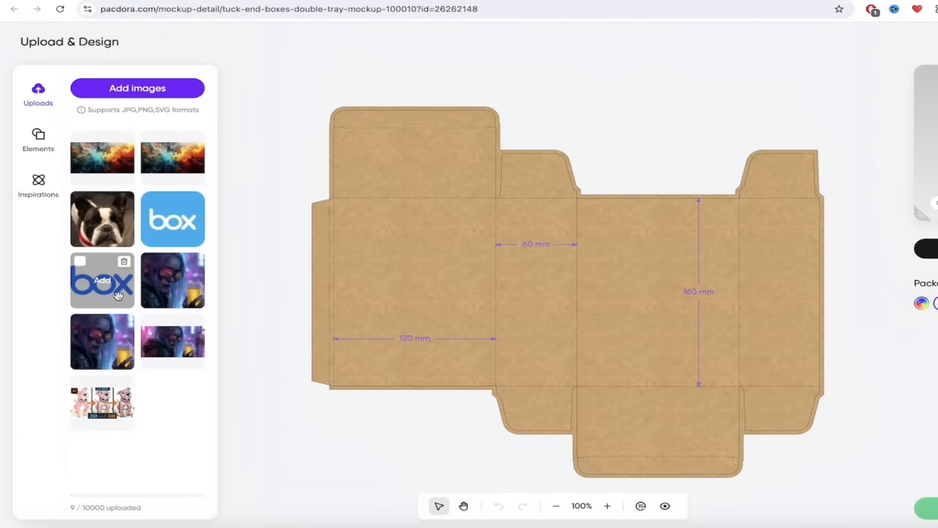
mouse_move(173, 220)
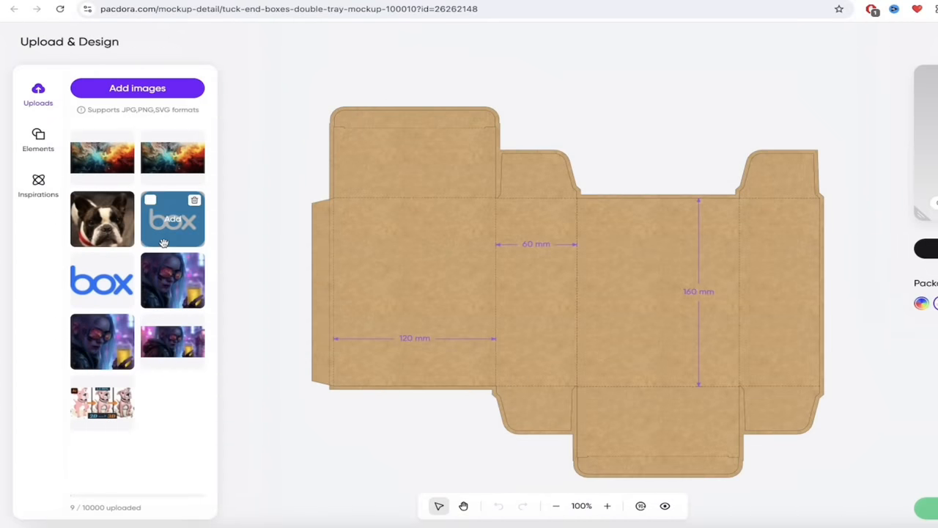
mouse_move(103, 218)
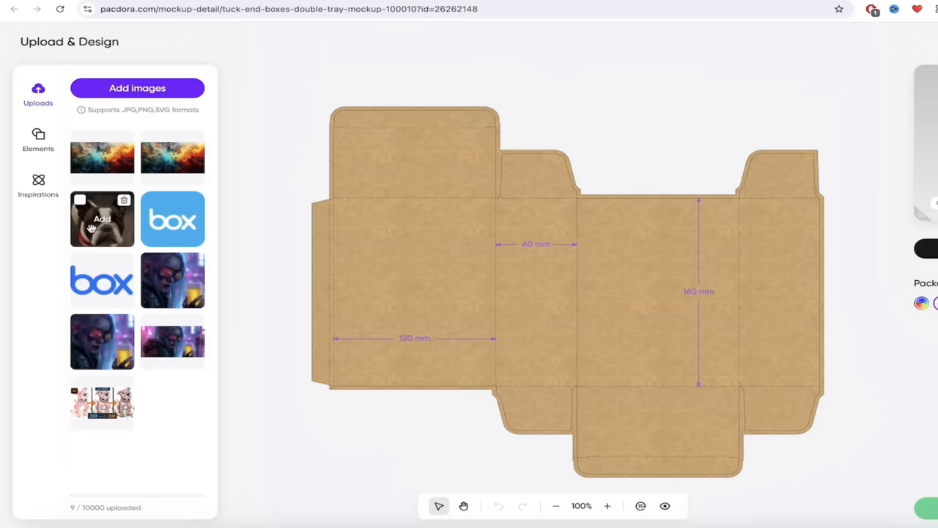
click(103, 218)
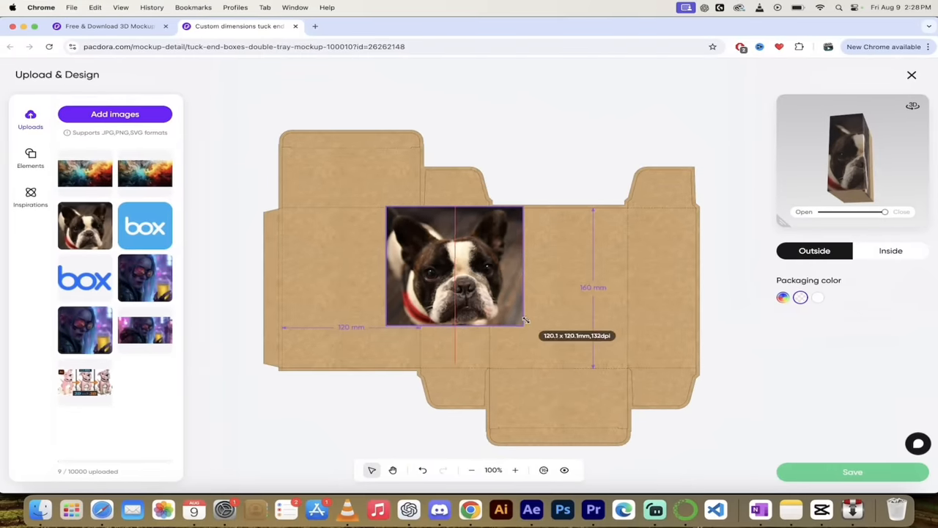
click(454, 267)
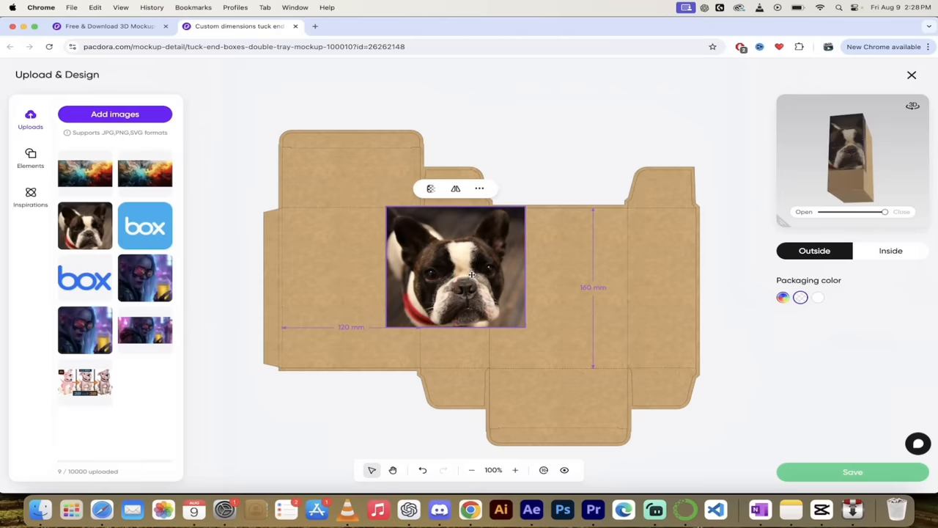
drag(454, 267, 352, 265)
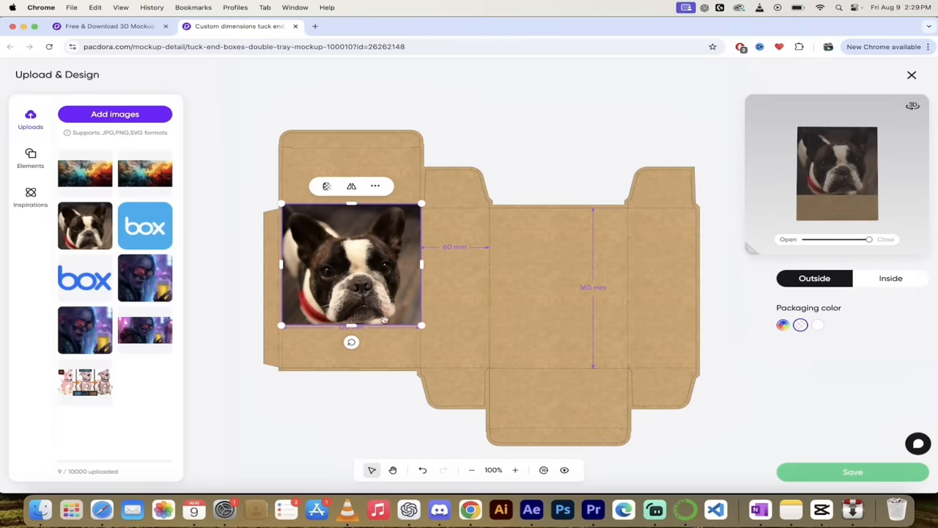
drag(422, 326, 472, 370)
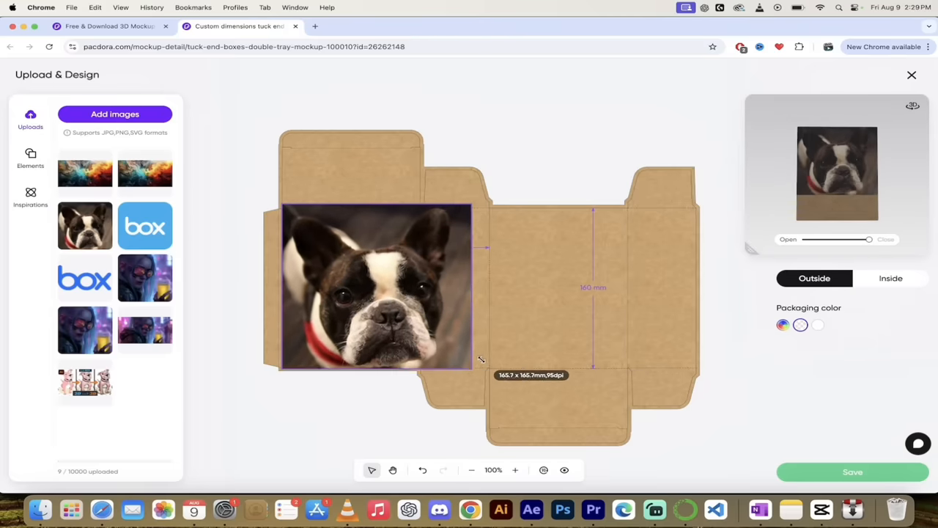
click(374, 286)
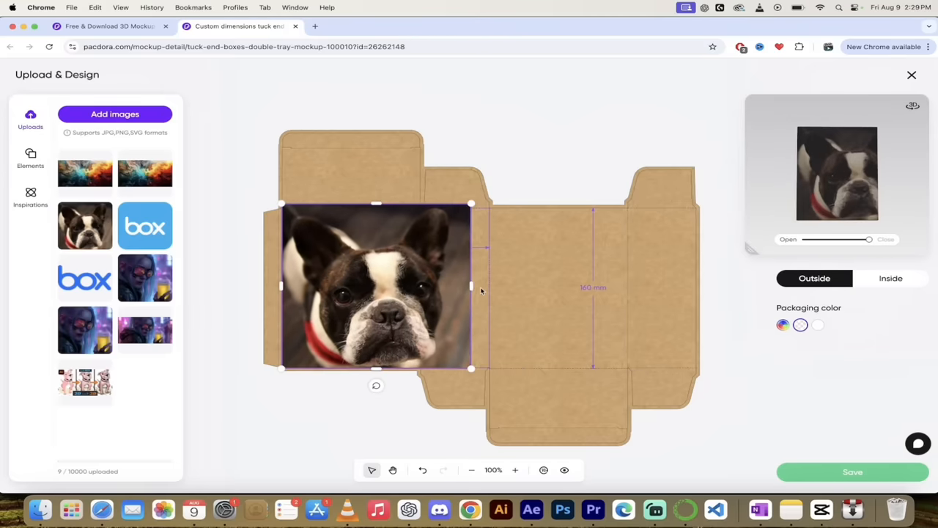
drag(470, 286, 491, 284)
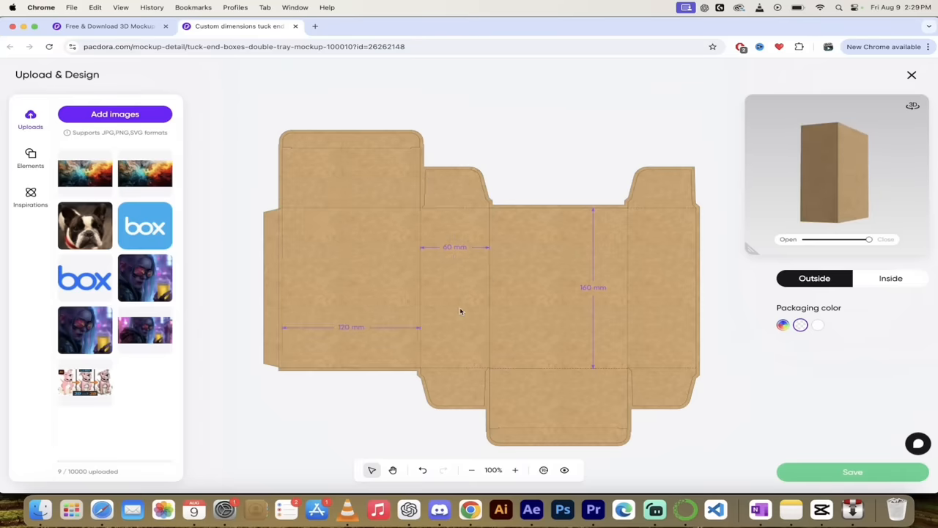
mouse_move(144, 277)
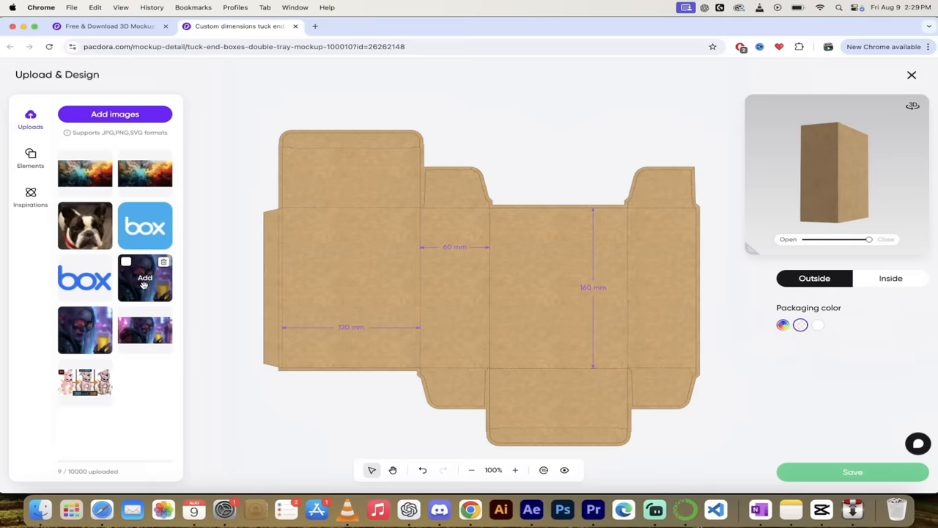
- Place the cyberpunk girl image over the left side panel, widen it to fill the panel, and add the box logo to the top flap
click(144, 277)
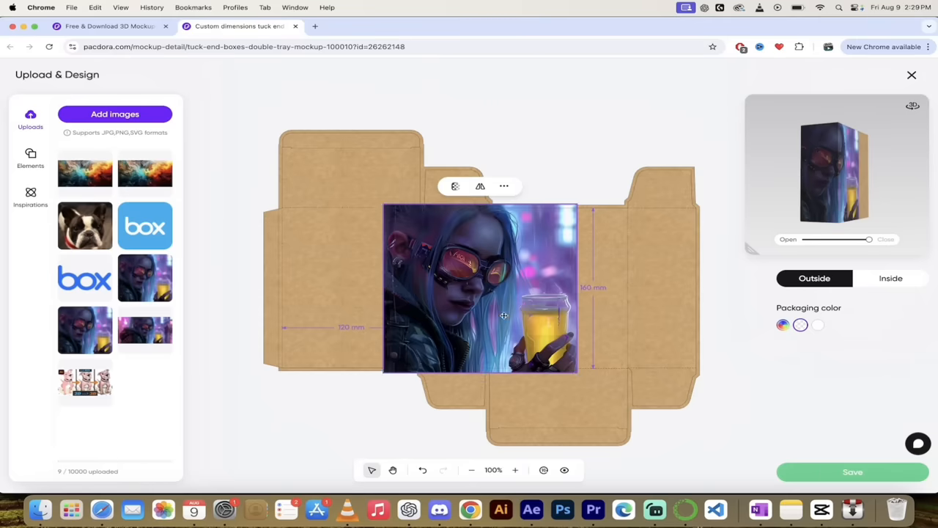
drag(481, 286, 375, 292)
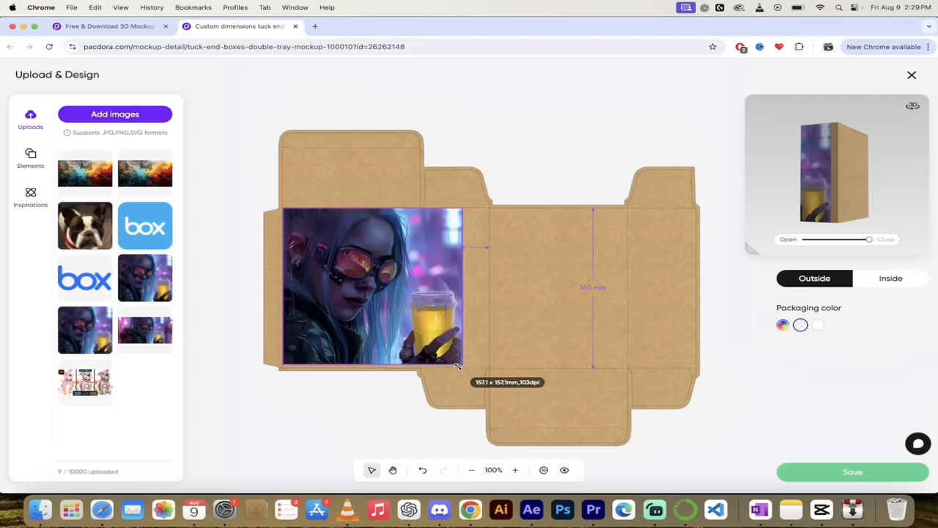
click(370, 286)
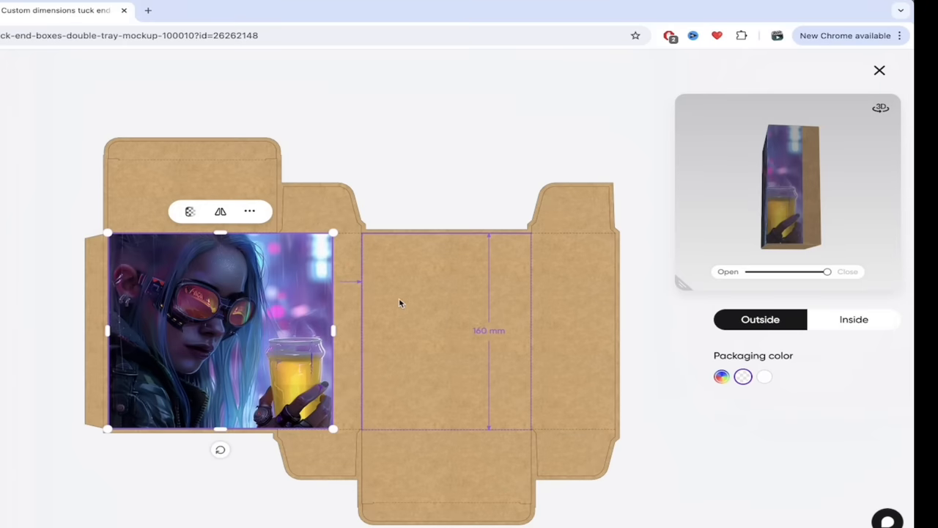
drag(333, 330, 359, 330)
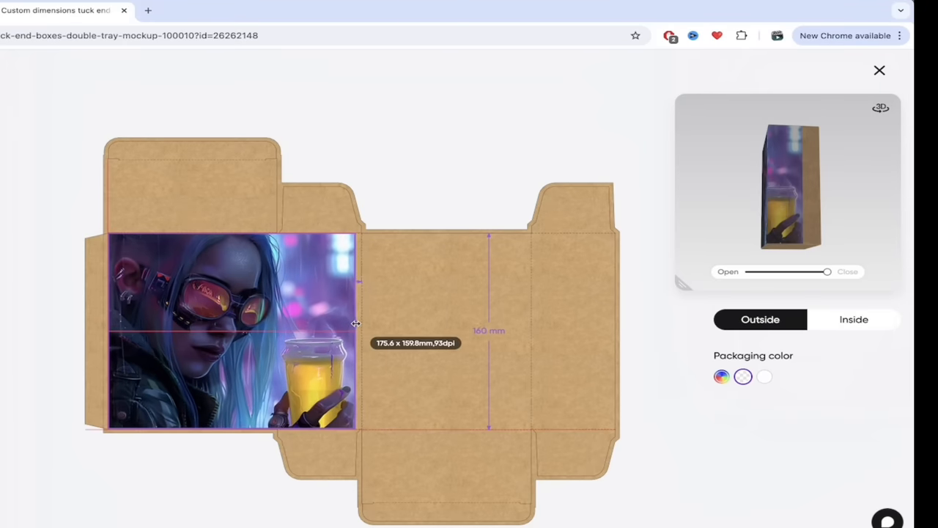
click(234, 330)
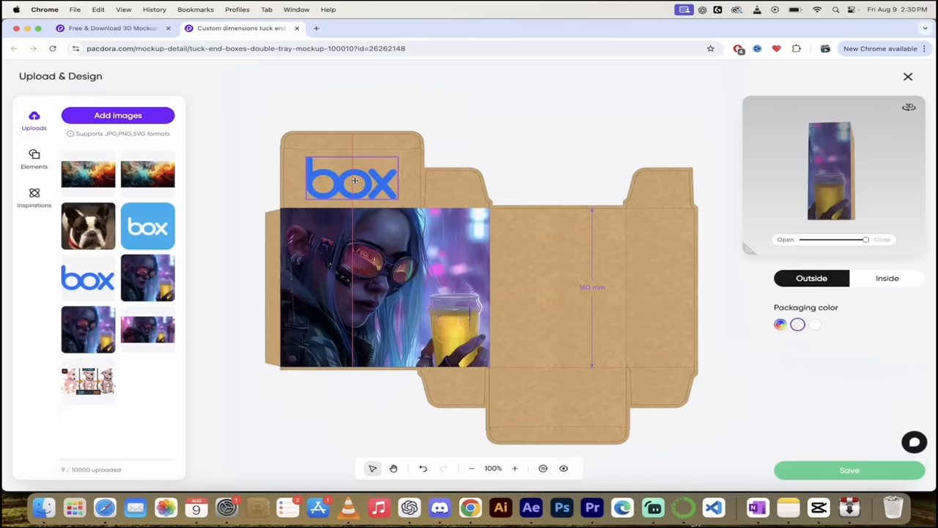
- Select the box logo on the top flap and show the Elements library of text, shapes and symbols
click(351, 179)
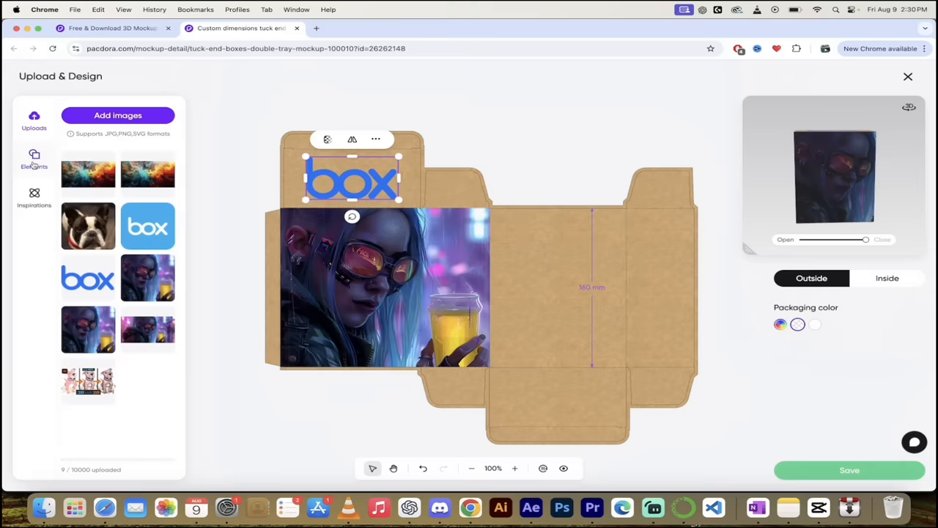
click(34, 158)
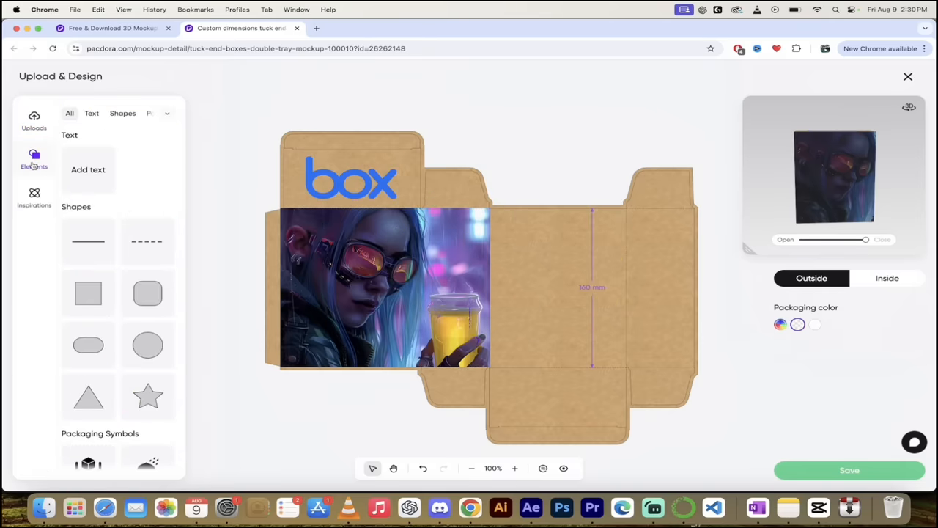
- Apply the red plaid pattern from Inspirations > Patterns and return to the 3D mockup view
scroll(down, 3)
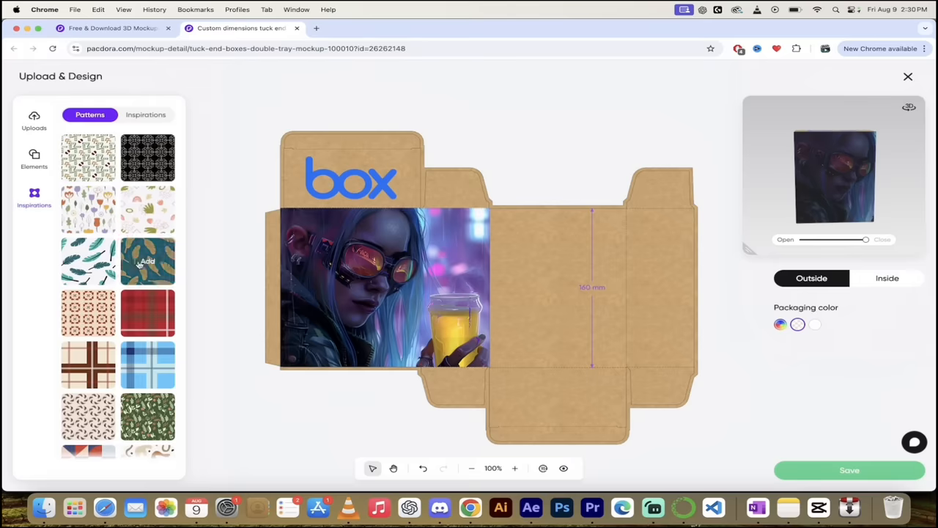
mouse_move(396, 410)
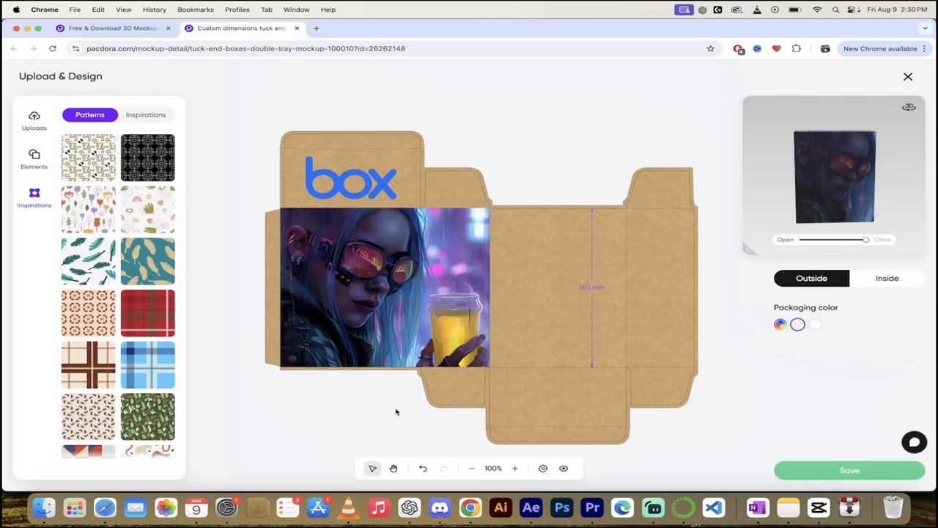
mouse_move(146, 364)
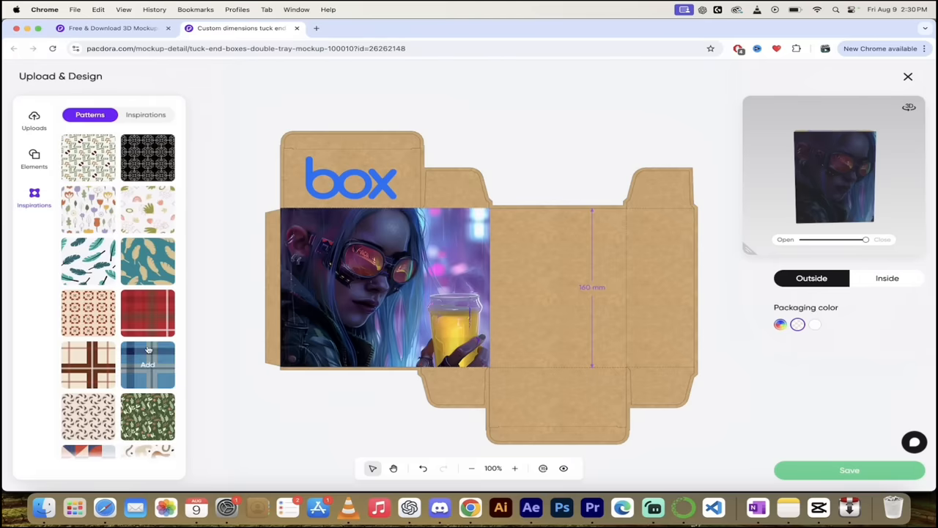
scroll(down, 3)
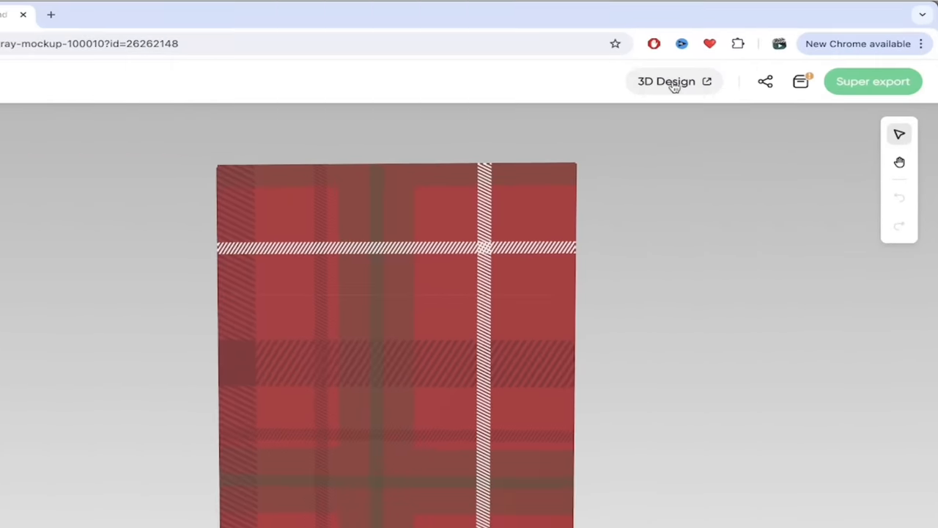
- Load the plaid box into the 3D Design studio scene
click(665, 82)
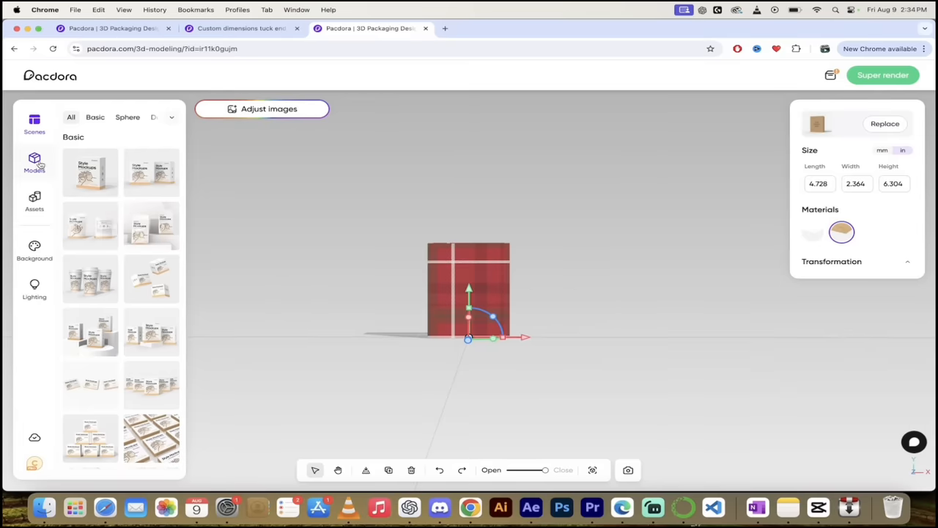
mouse_move(151, 173)
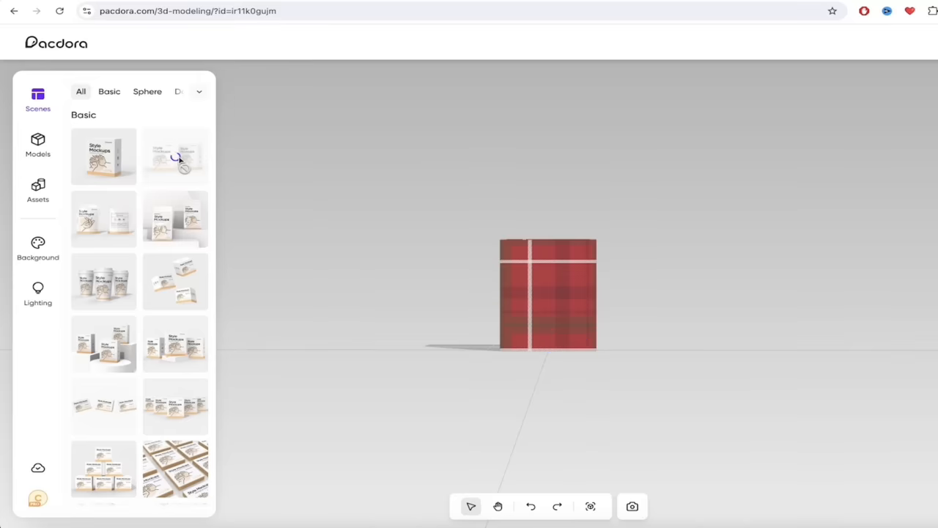
- Orbit the plaid box for an angled look, then leave the 3D editor for the Pacdora homepage
drag(548, 293, 462, 294)
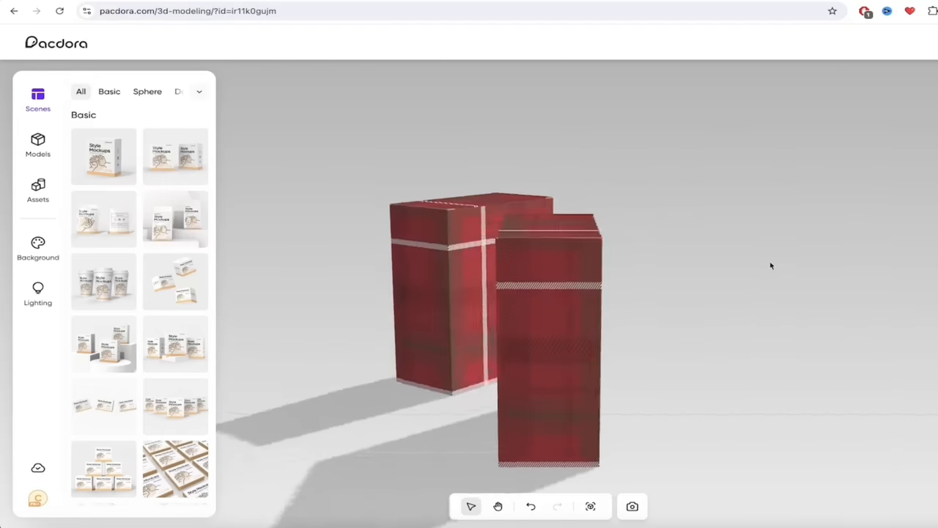
drag(769, 265, 414, 220)
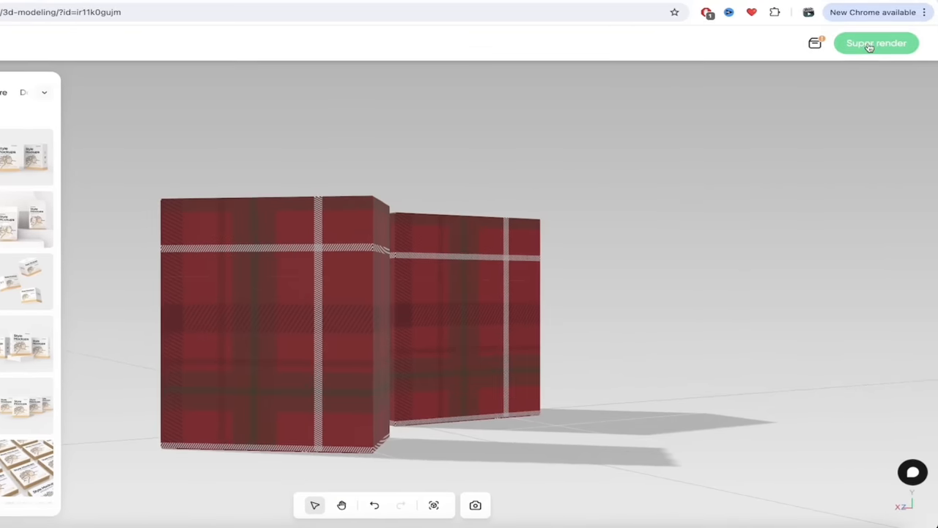
click(876, 42)
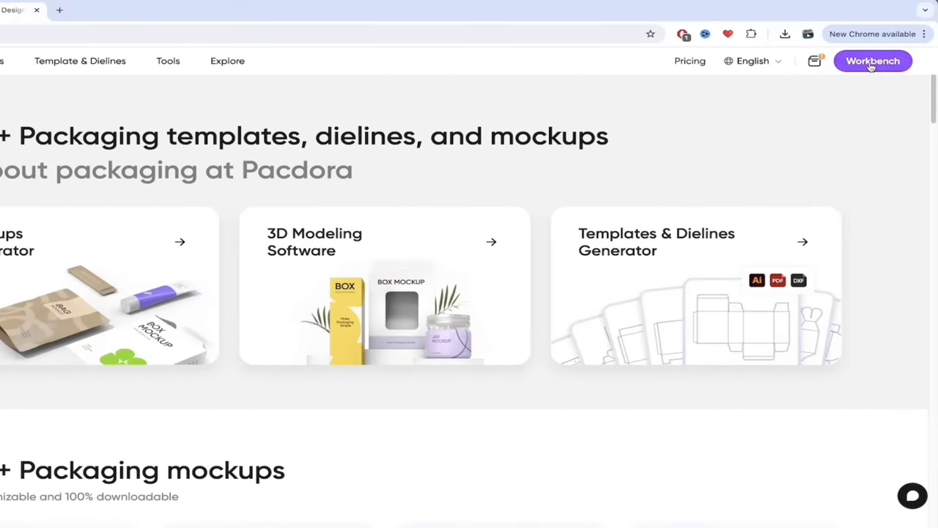
- Return to the Workbench of saved mockup designs
click(872, 61)
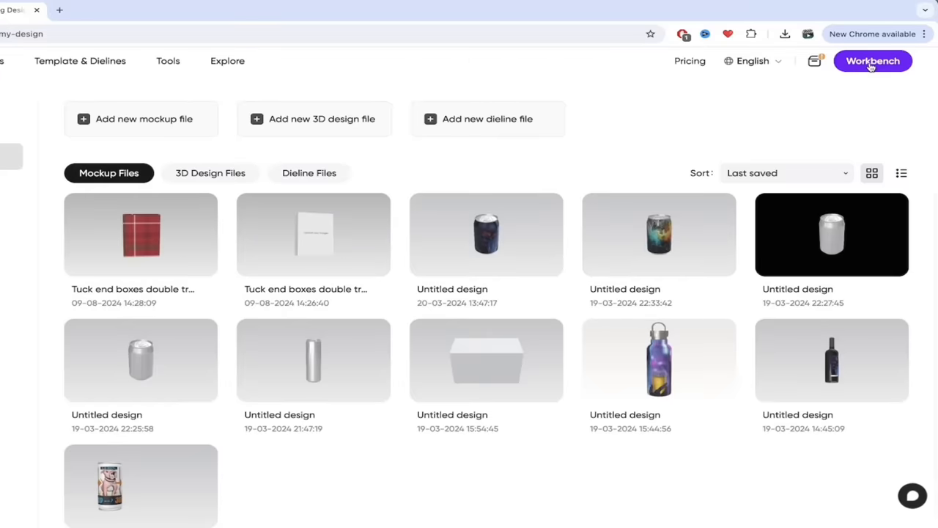
mouse_move(463, 287)
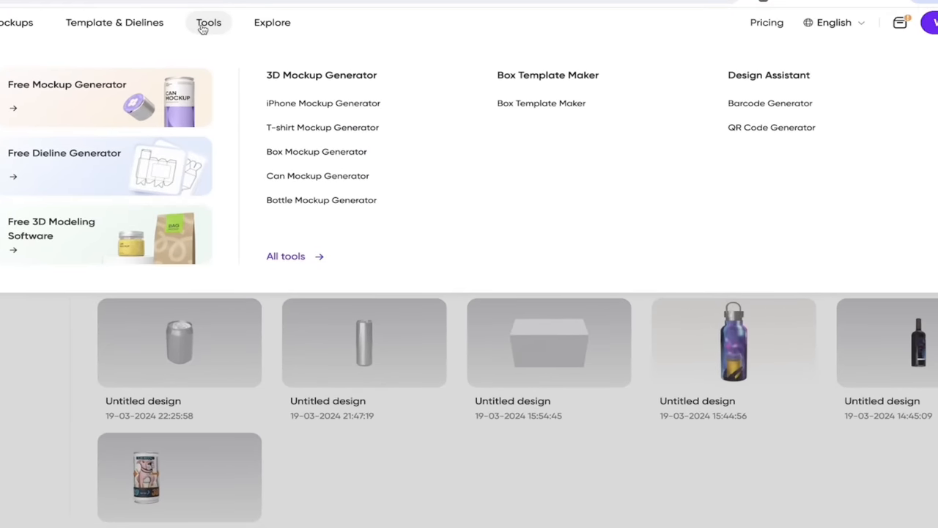
mouse_move(291, 83)
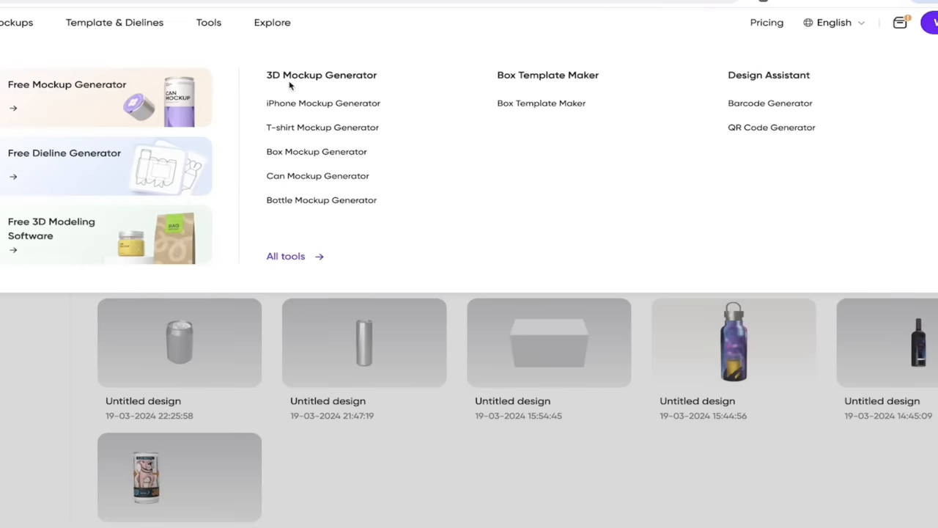
mouse_move(521, 81)
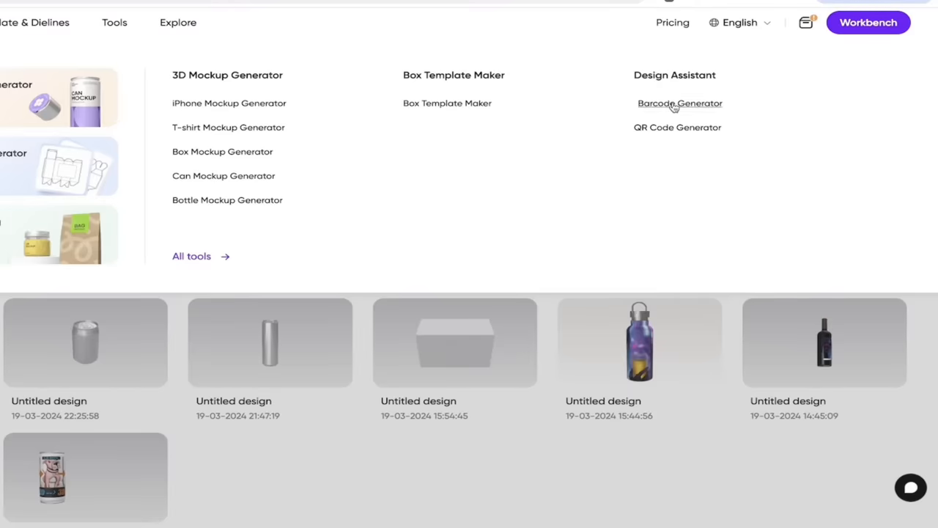
- Launch the free barcode generator and review its export size and file format options
click(680, 103)
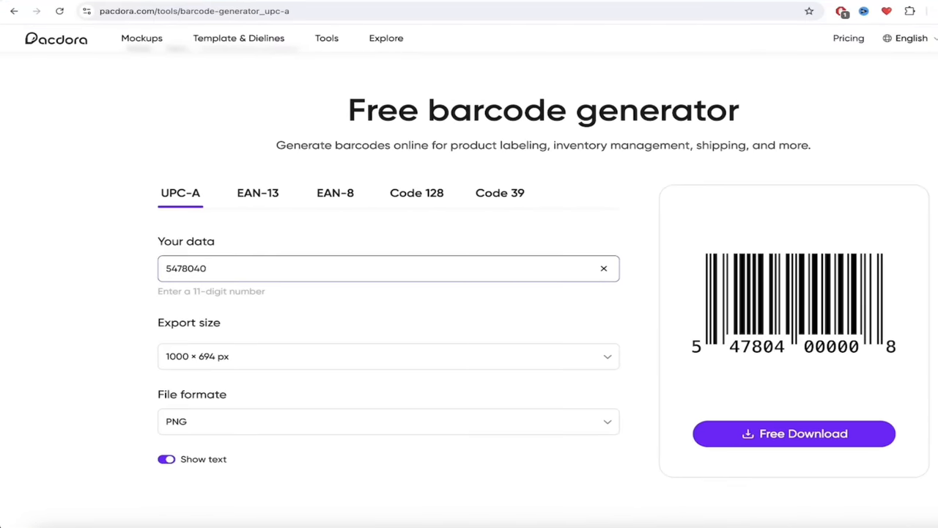
click(388, 356)
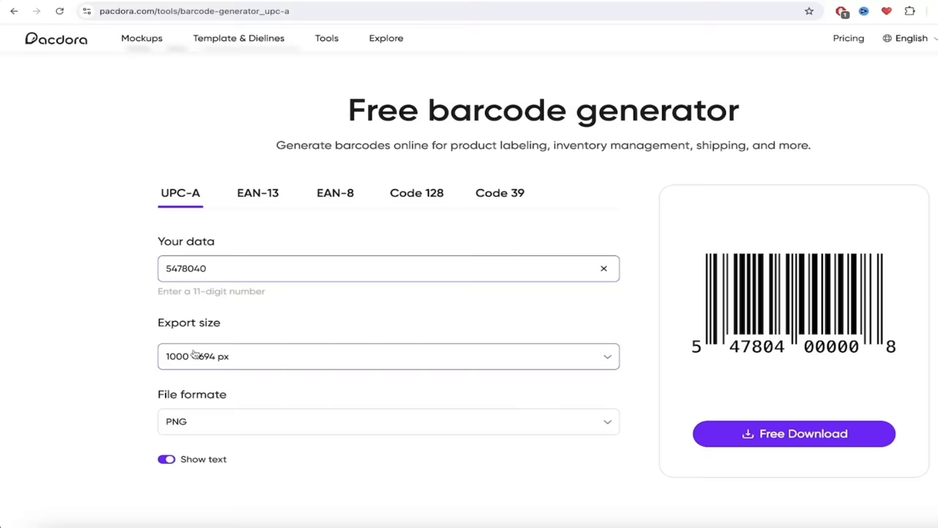
click(387, 420)
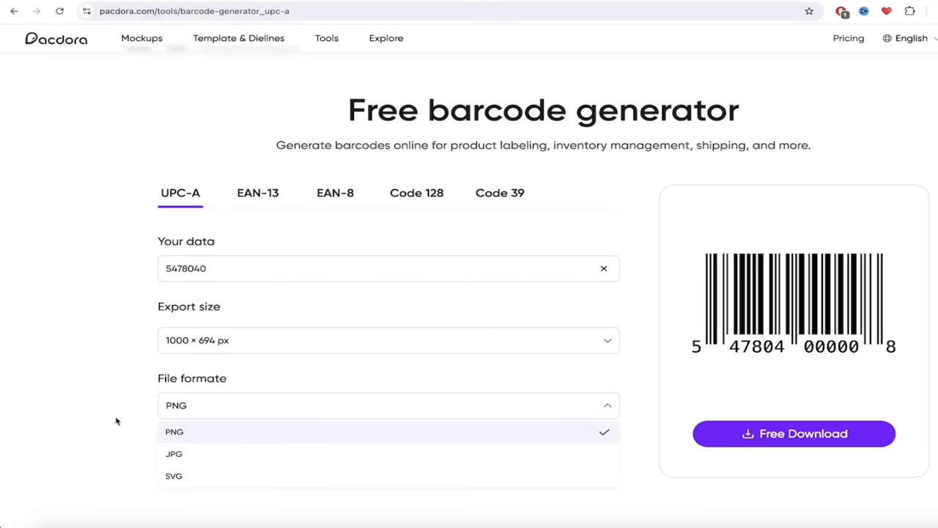
mouse_move(183, 453)
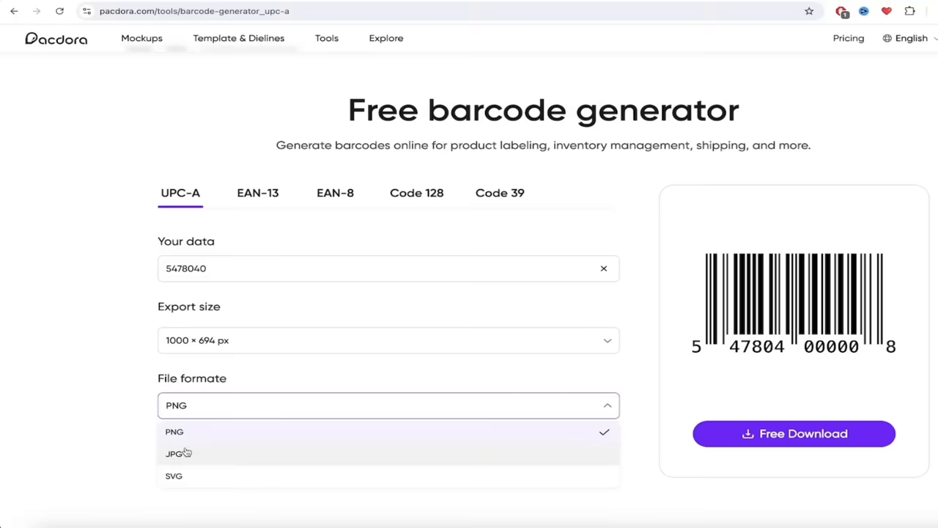
mouse_move(112, 439)
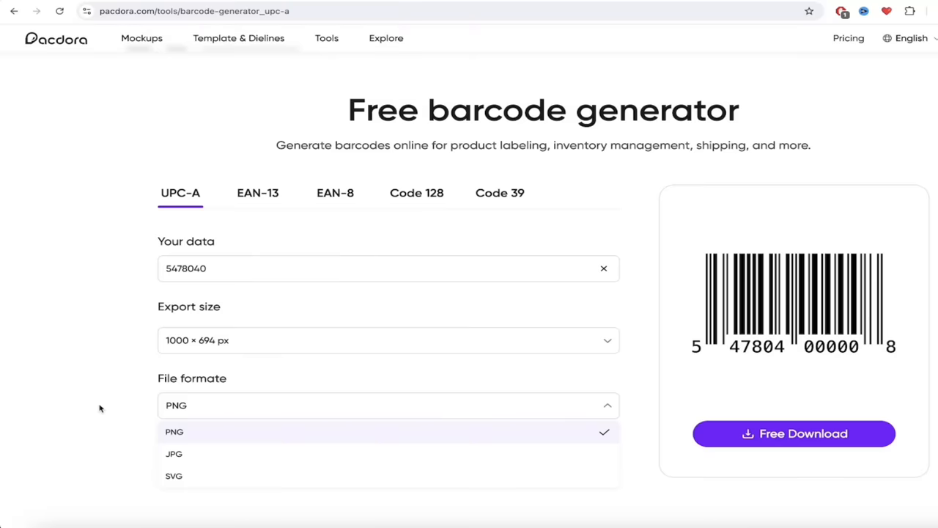
mouse_move(88, 434)
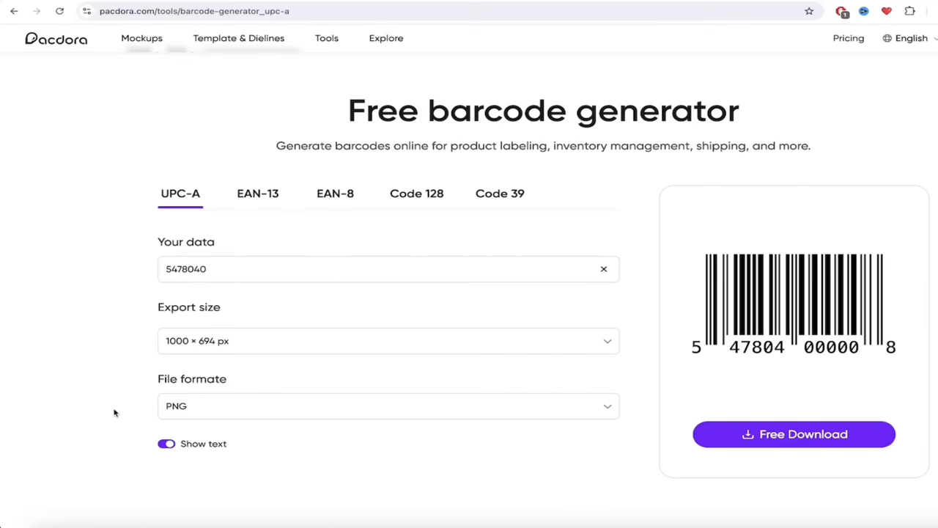
mouse_move(226, 190)
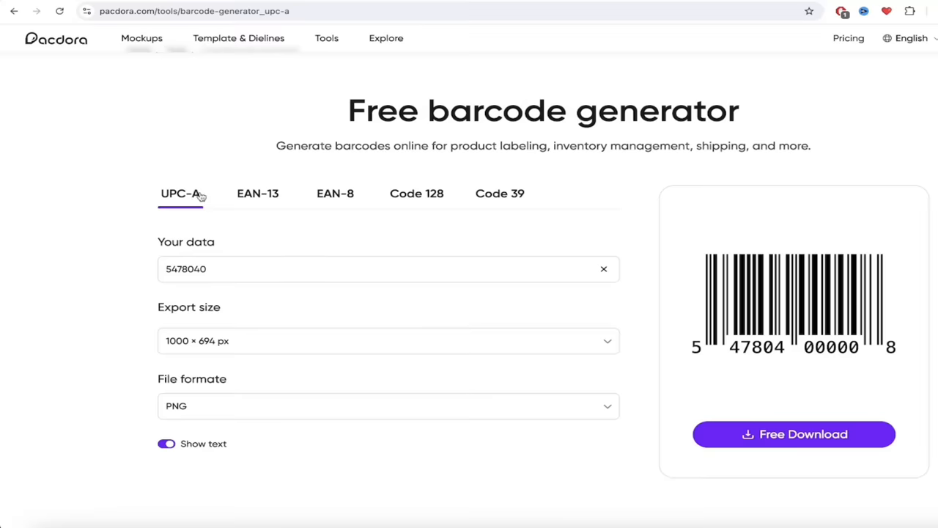
- Preview the barcode in EAN-13, Code 128 and back to UPC-A formats
click(258, 194)
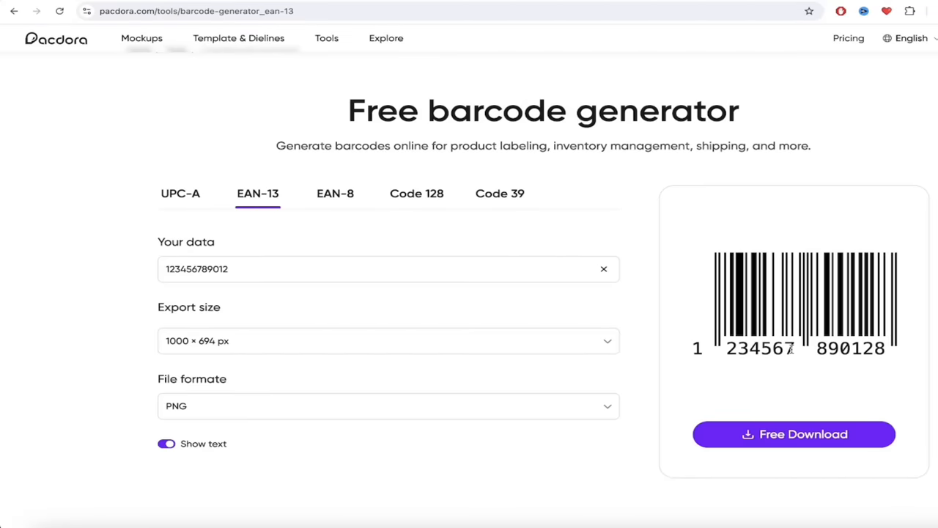
click(416, 193)
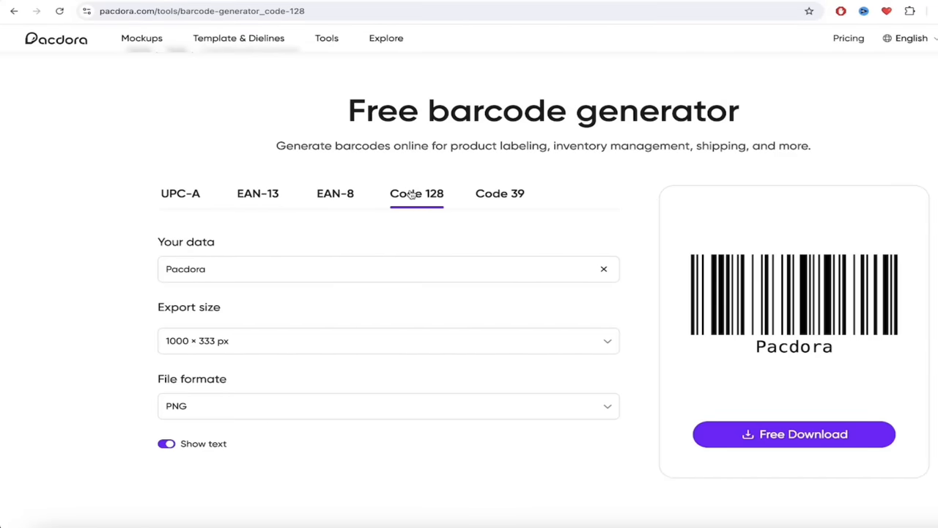
click(180, 194)
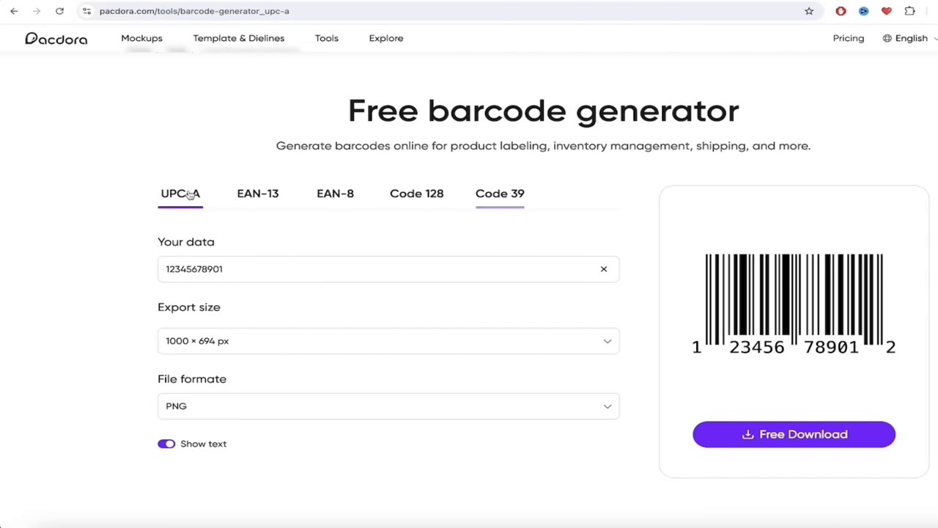
- Go back to the saved designs and launch the free QR code generator
click(14, 11)
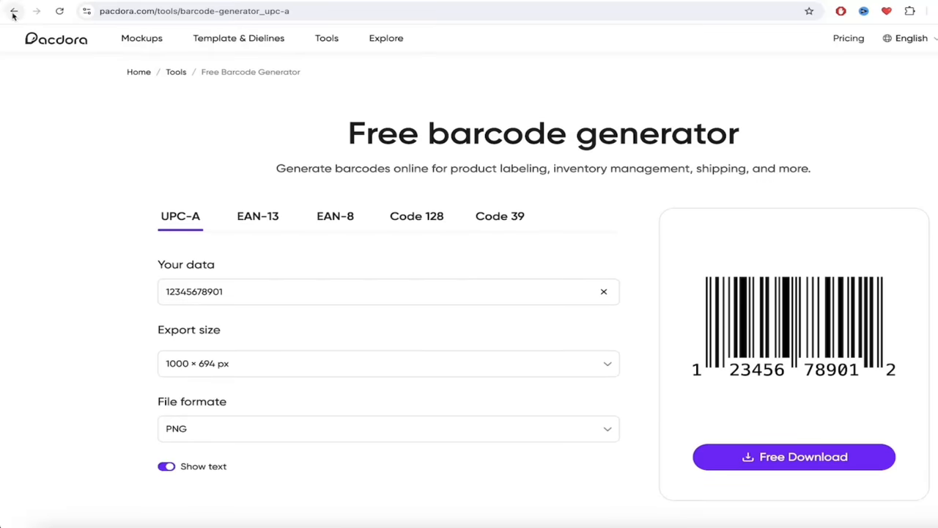
click(35, 11)
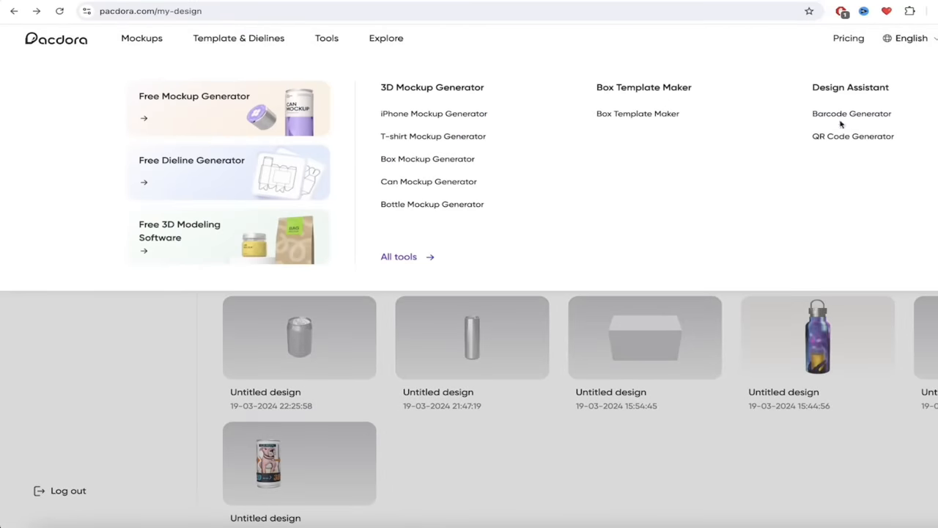
click(853, 135)
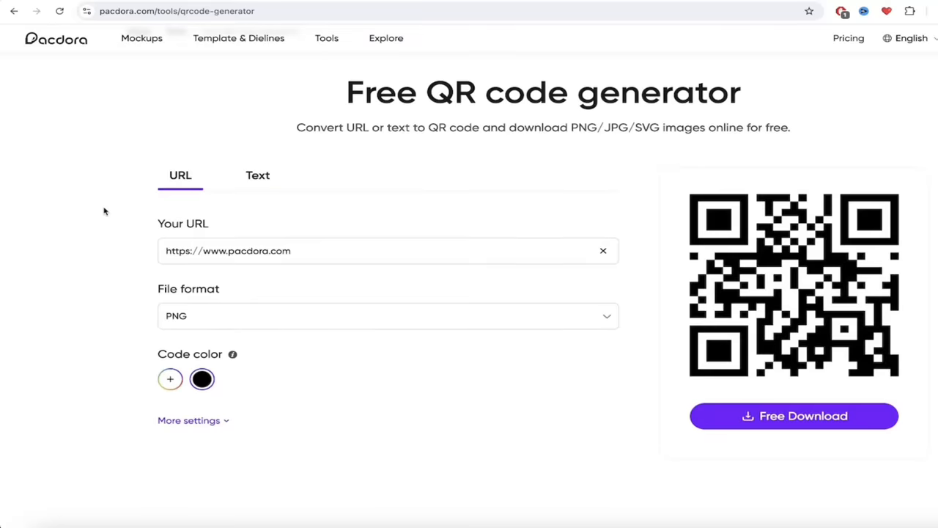
mouse_move(662, 236)
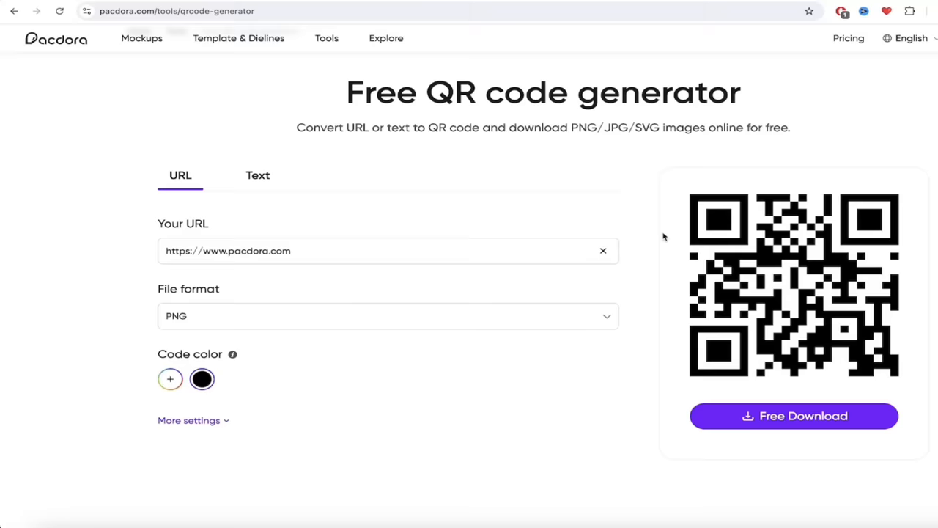
mouse_move(238, 117)
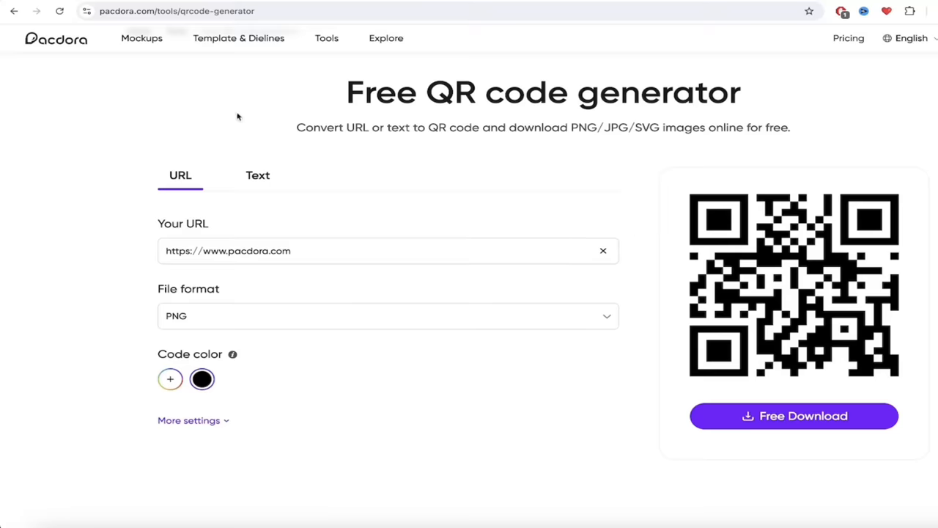
mouse_move(120, 115)
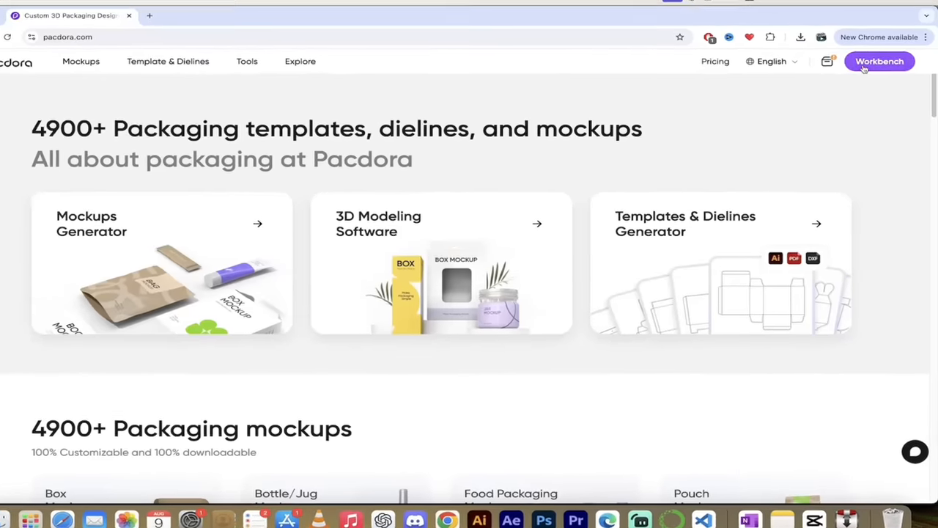
- Reopen the red plaid Tuck end boxes double tray mockup from the Workbench
click(879, 62)
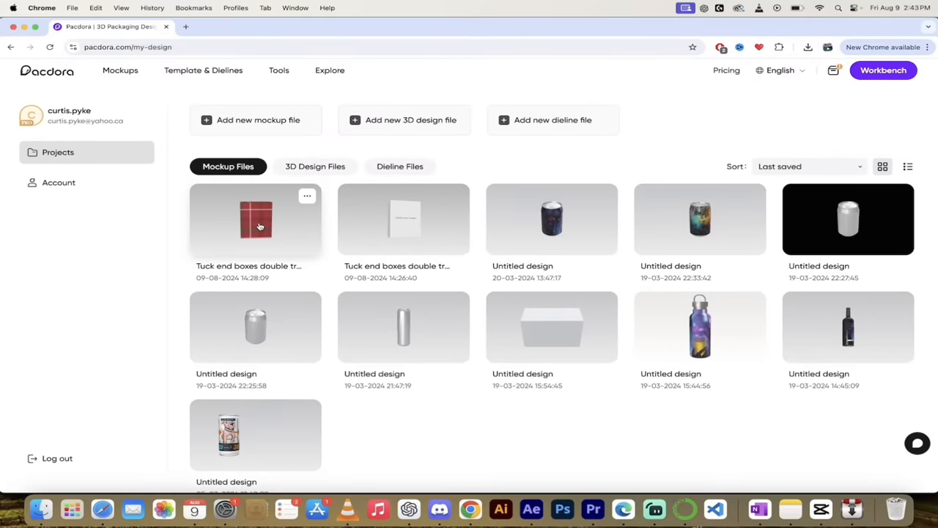
click(255, 220)
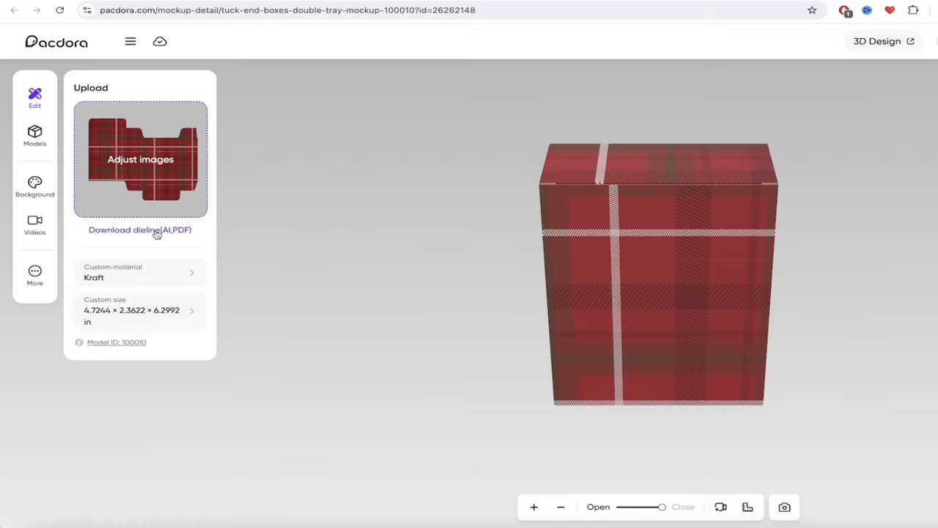
- Download the box dieline in PDF Dieline format
click(141, 228)
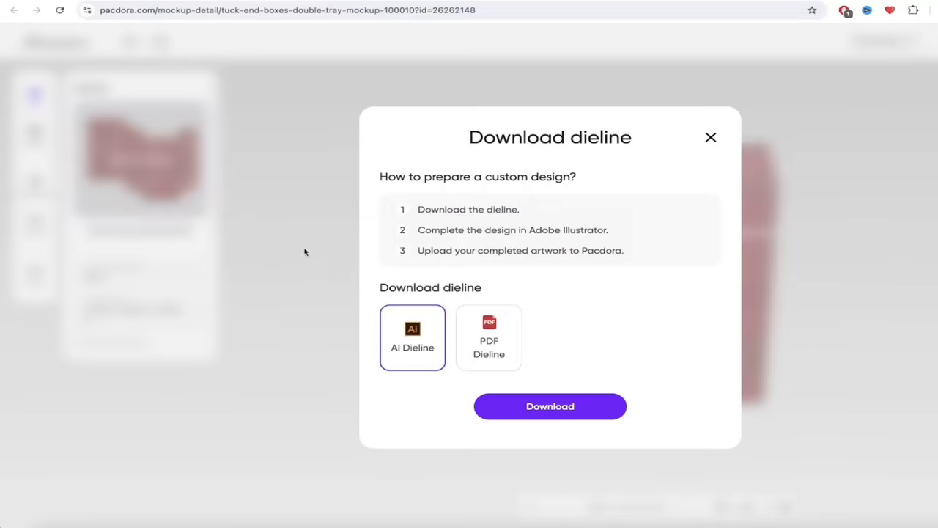
mouse_move(611, 324)
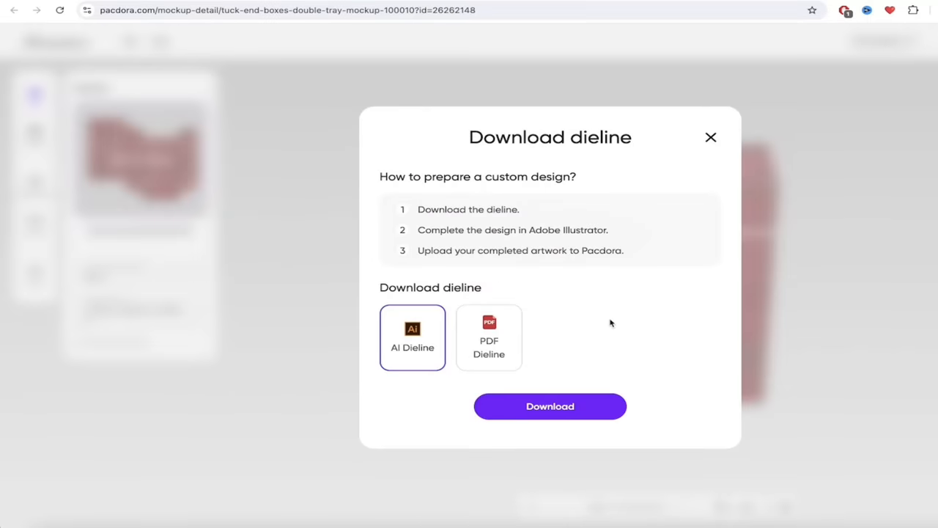
click(490, 337)
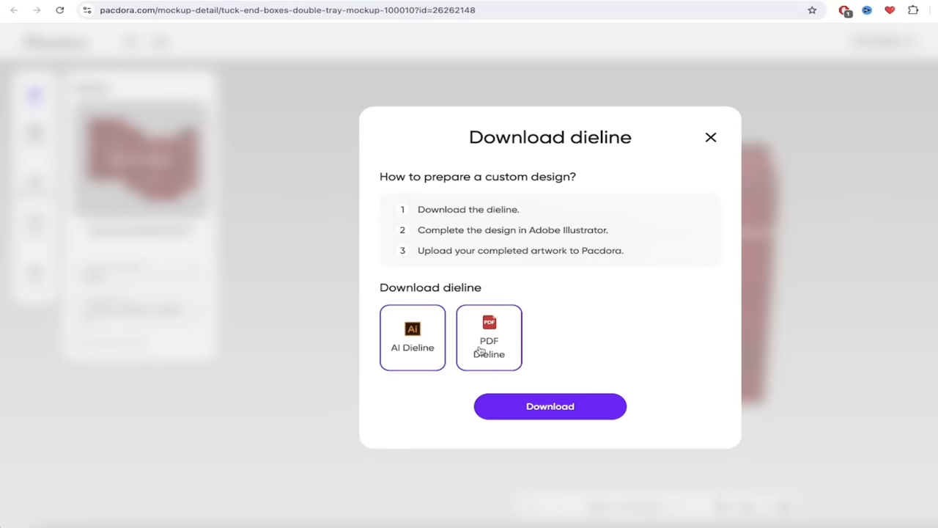
click(490, 337)
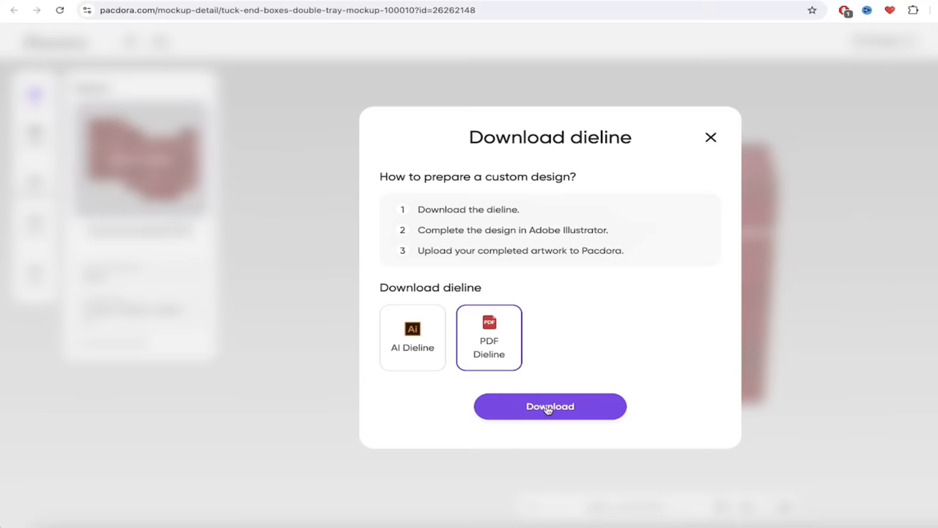
click(549, 406)
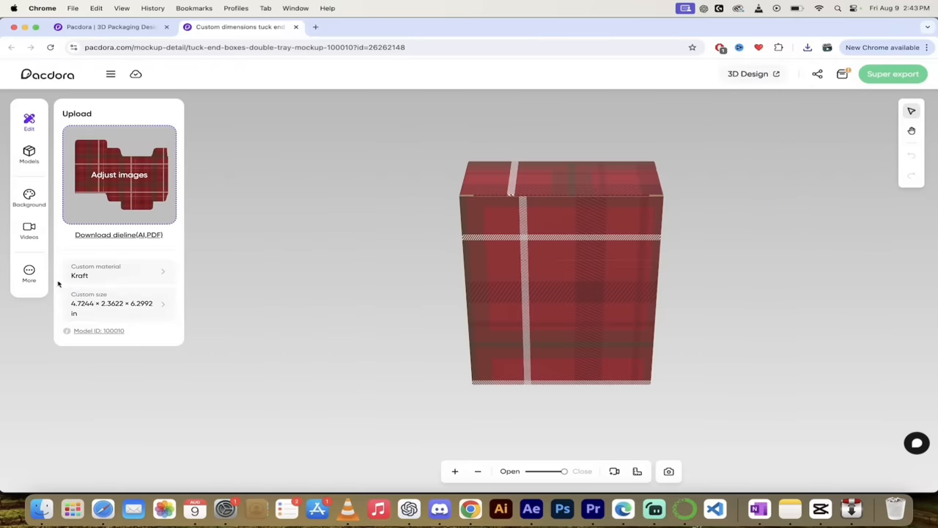
- From the More services list, go to the Packaging Printing service page
click(29, 272)
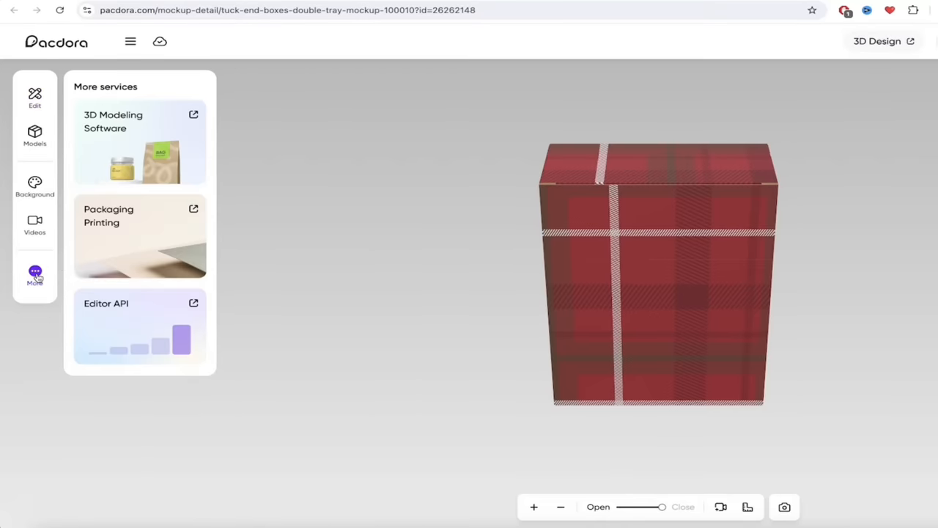
mouse_move(135, 237)
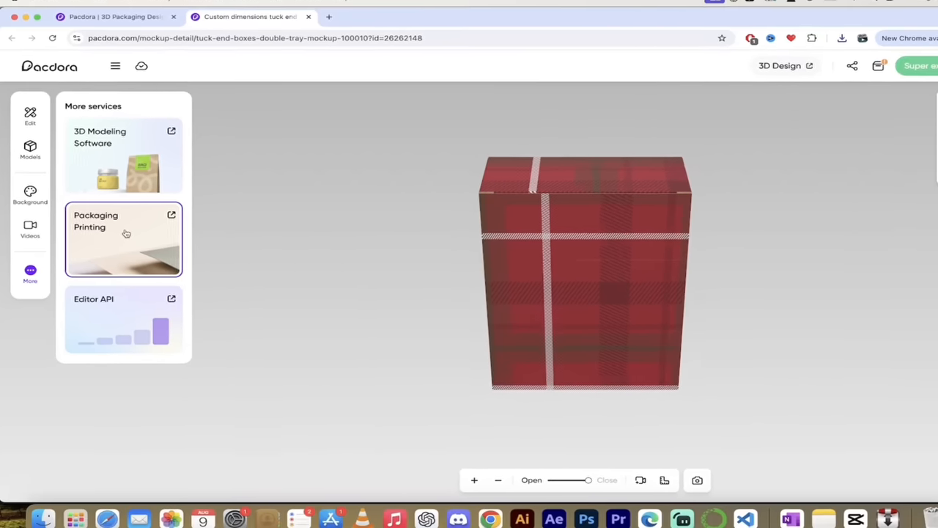
click(123, 237)
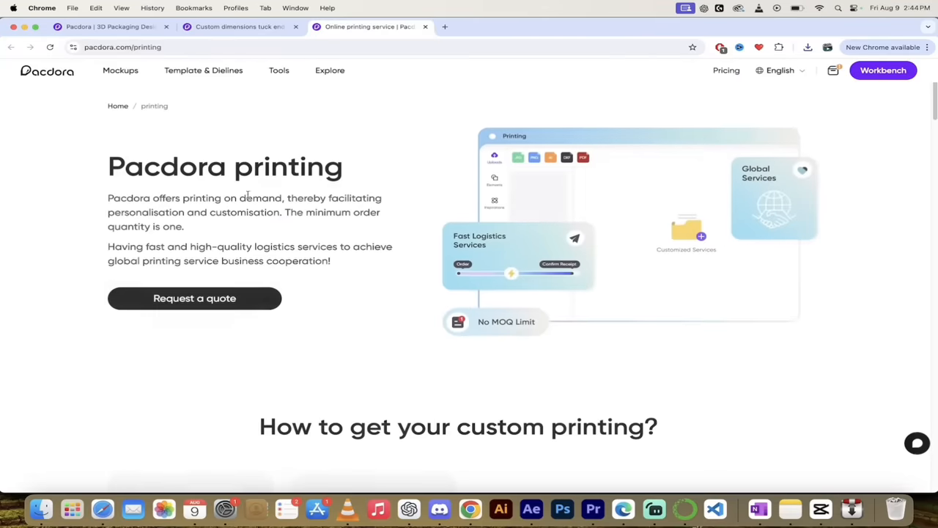
scroll(down, 3)
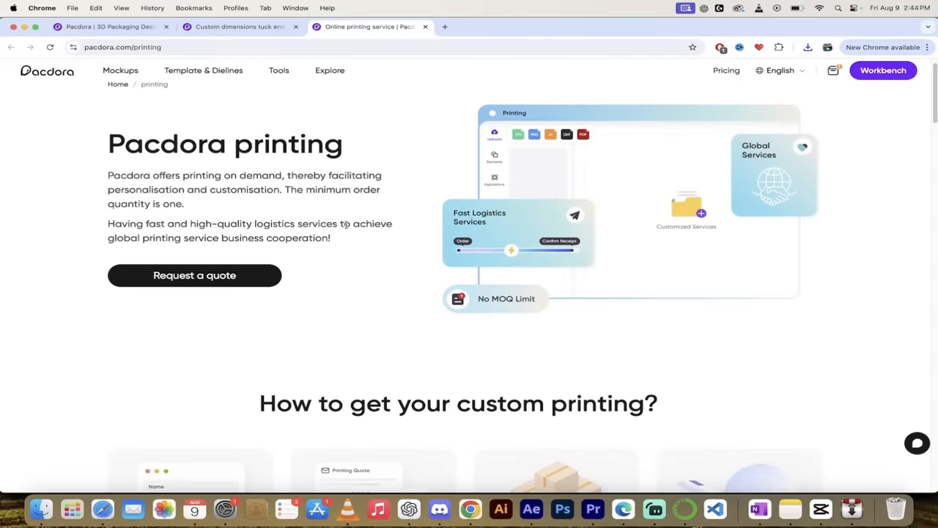
scroll(down, 3)
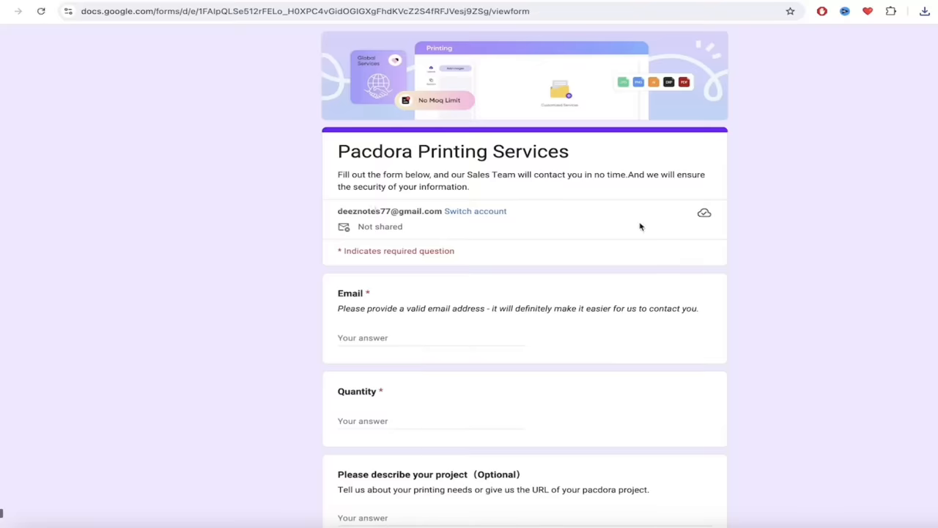
- Enter 55 as the Quantity in the printing quote form
scroll(down, 3)
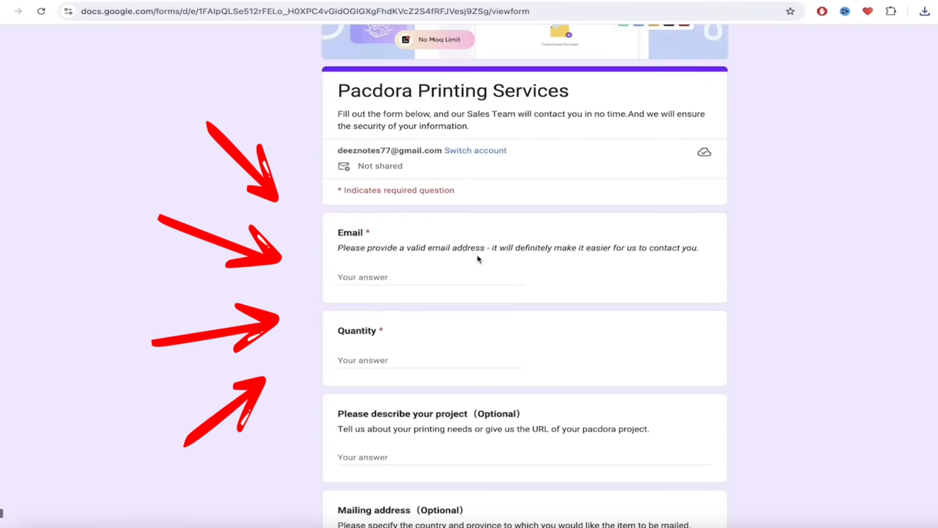
scroll(down, 3)
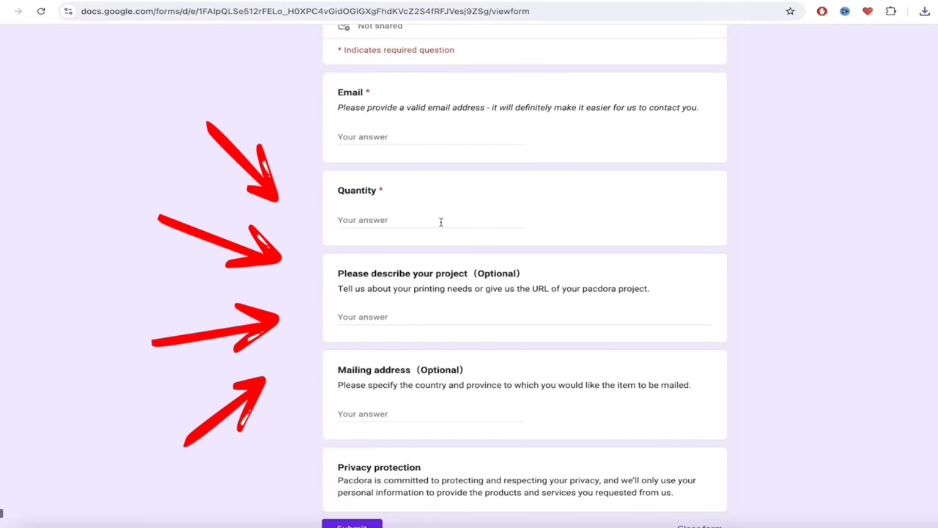
click(431, 220)
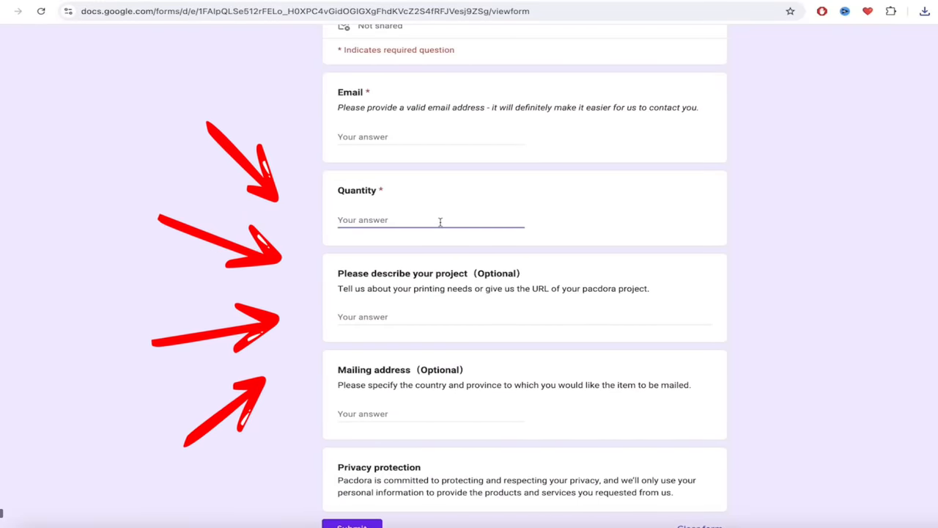
text(55)
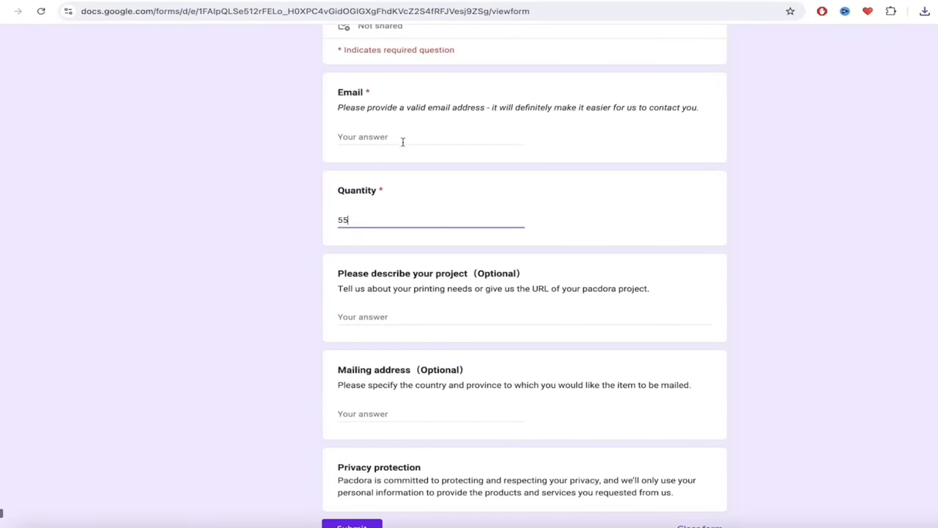
scroll(down, 3)
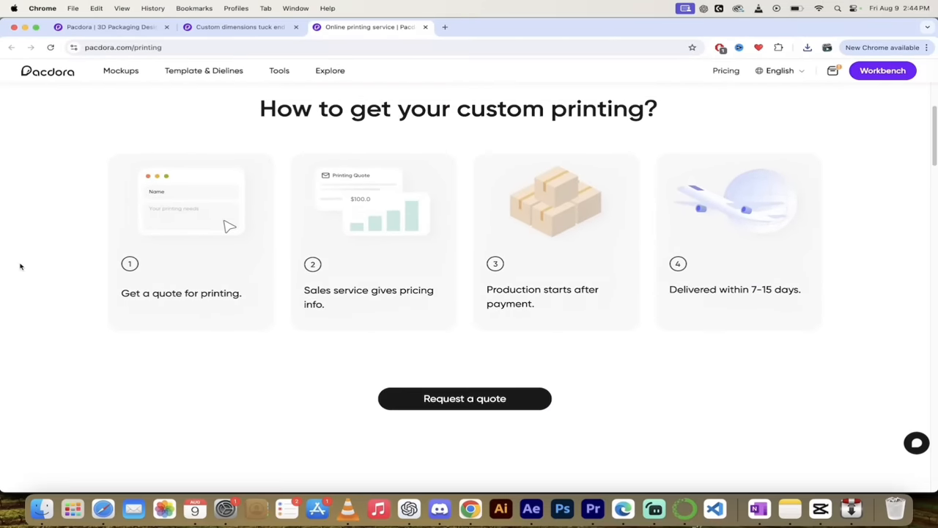
mouse_move(79, 345)
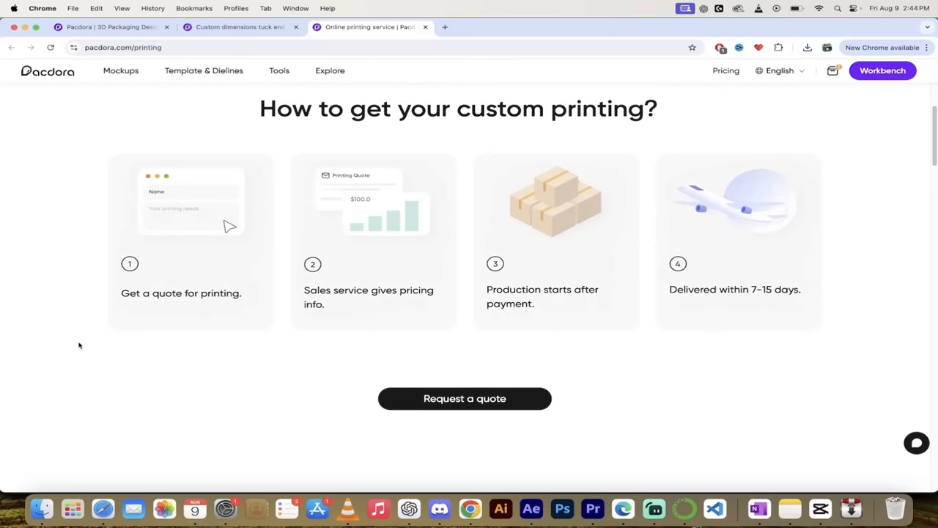
mouse_move(208, 287)
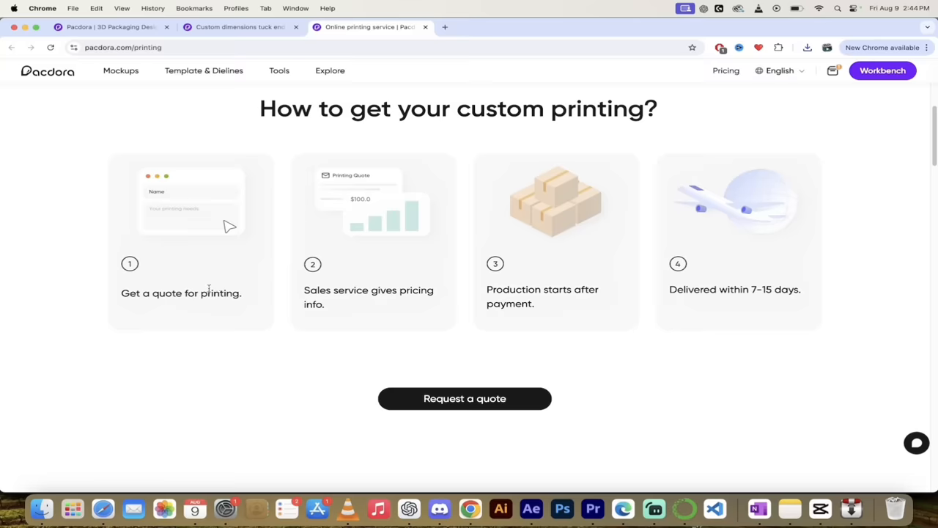
mouse_move(422, 294)
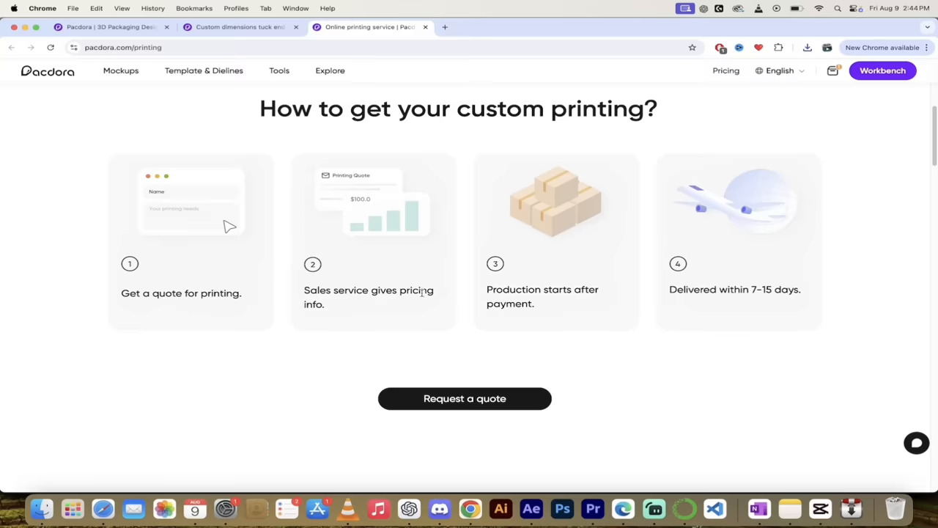
mouse_move(695, 286)
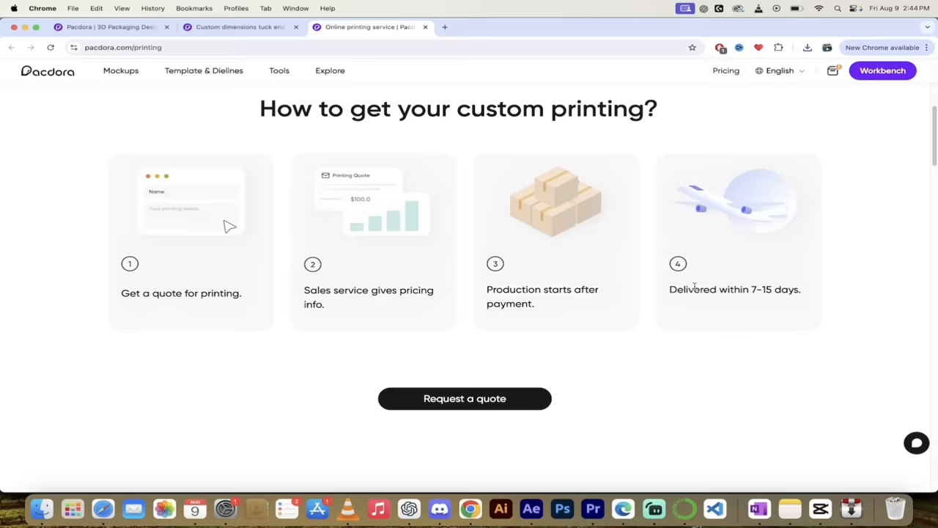
scroll(down, 3)
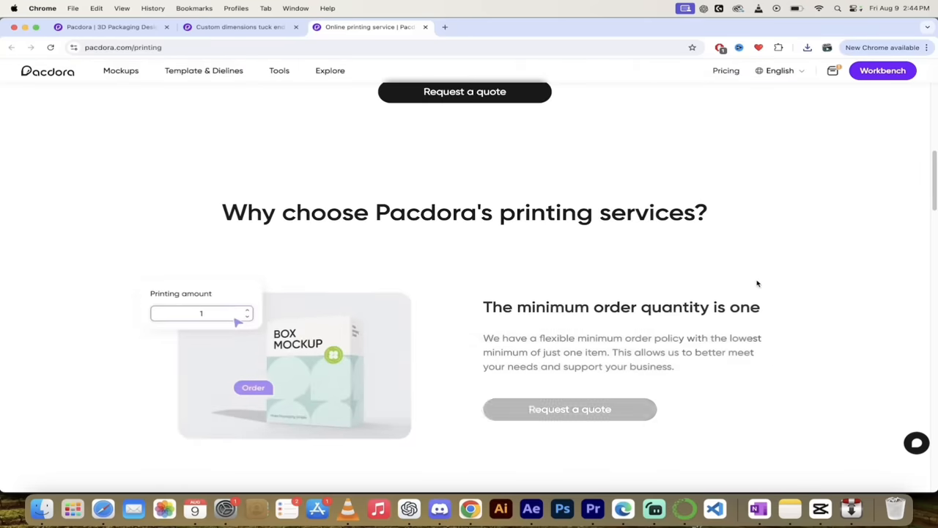
scroll(down, 3)
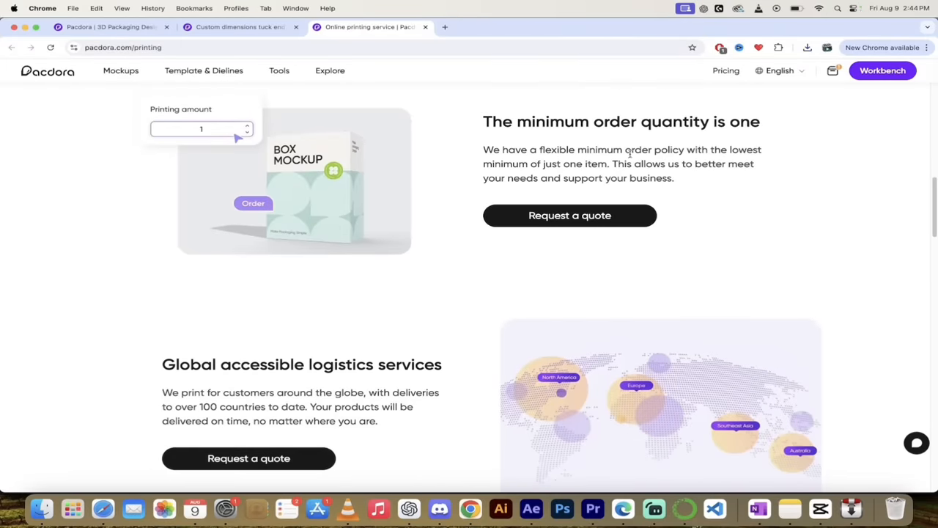
mouse_move(144, 307)
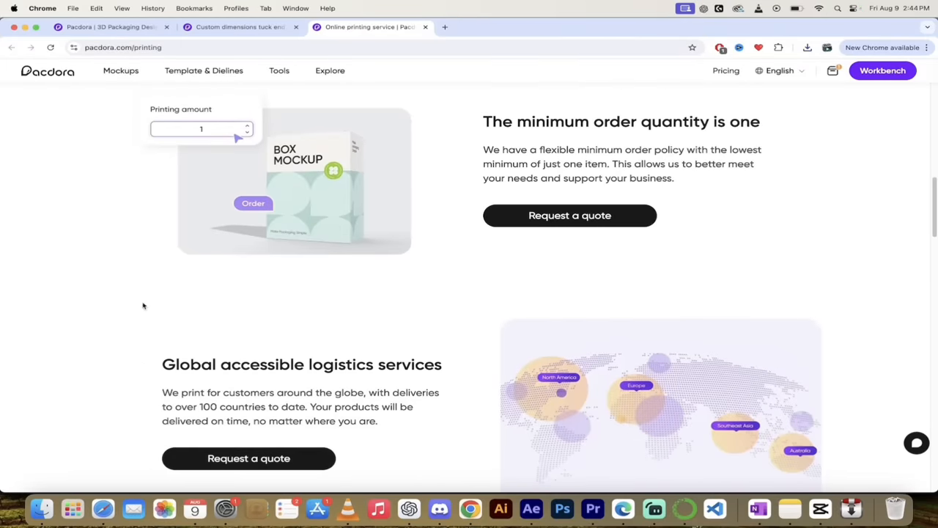
scroll(down, 3)
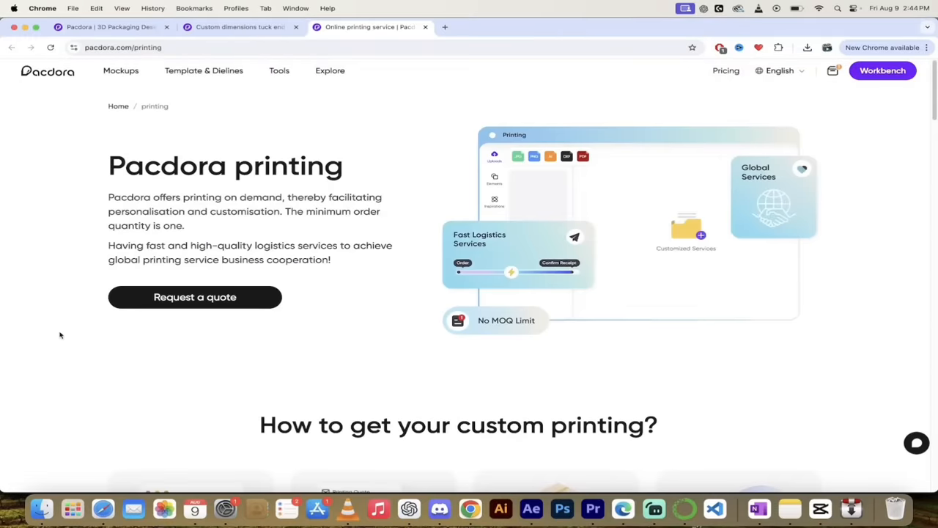
mouse_move(296, 121)
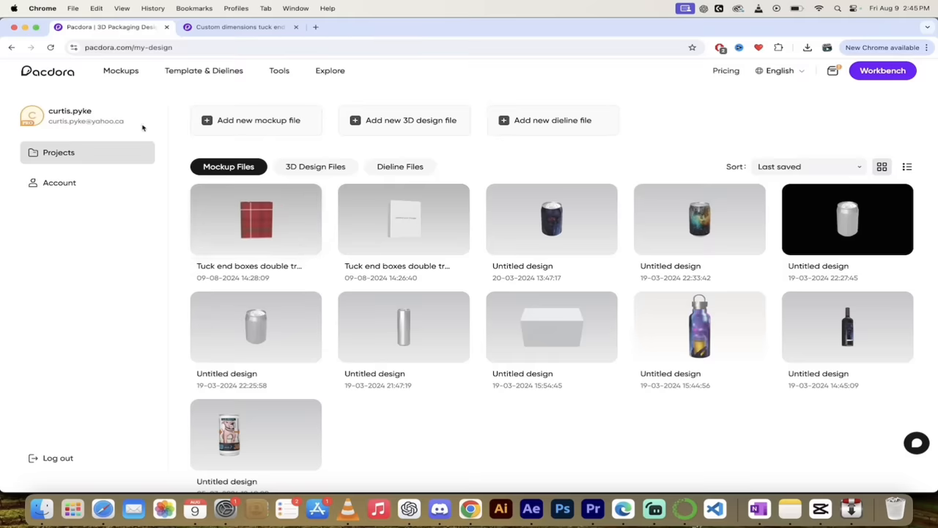
mouse_move(204, 71)
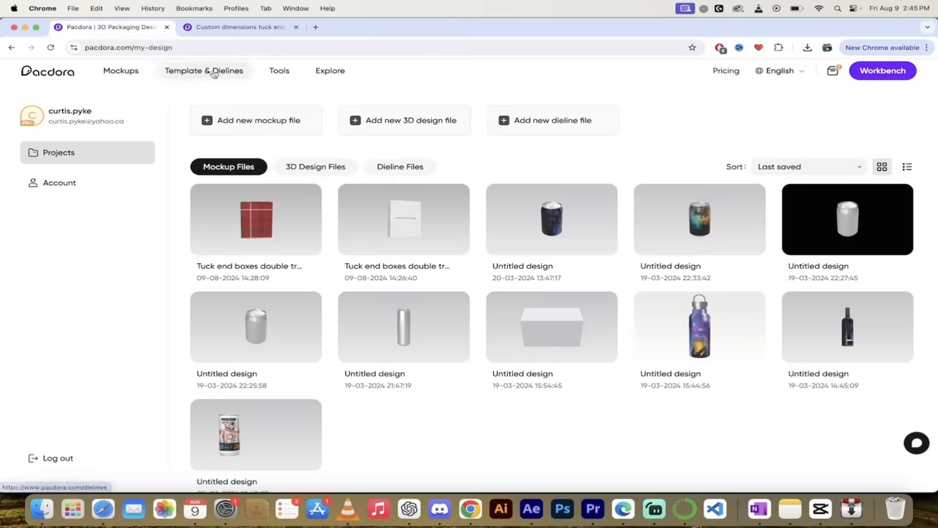
- Show the Template & Dielines generator tools list over My Designs
click(279, 70)
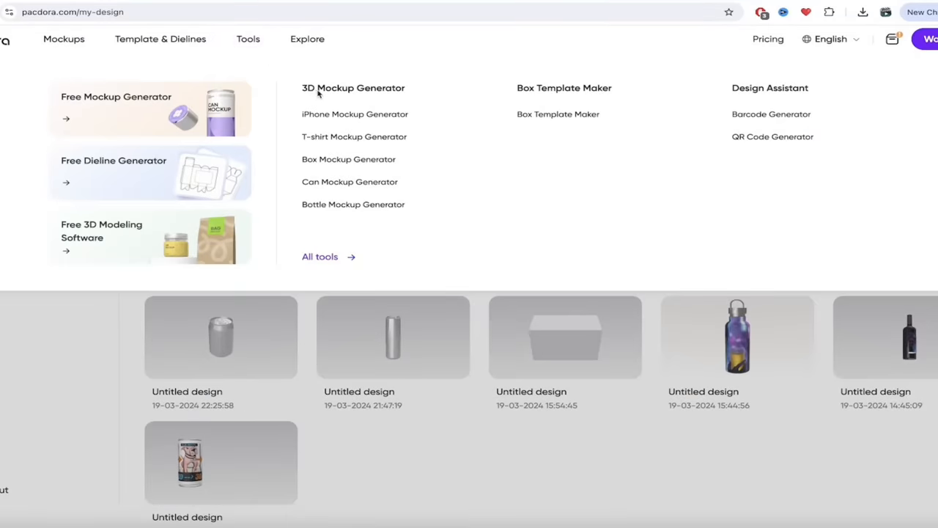
mouse_move(358, 114)
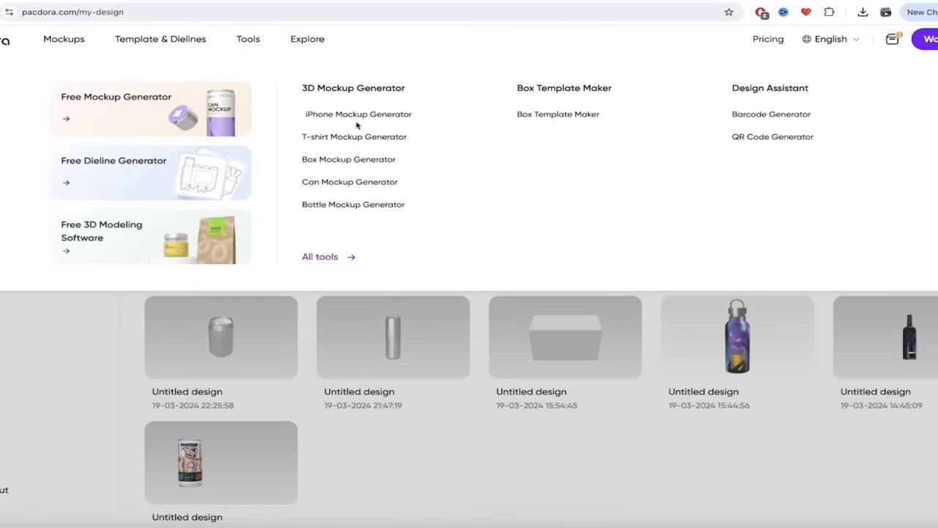
mouse_move(358, 115)
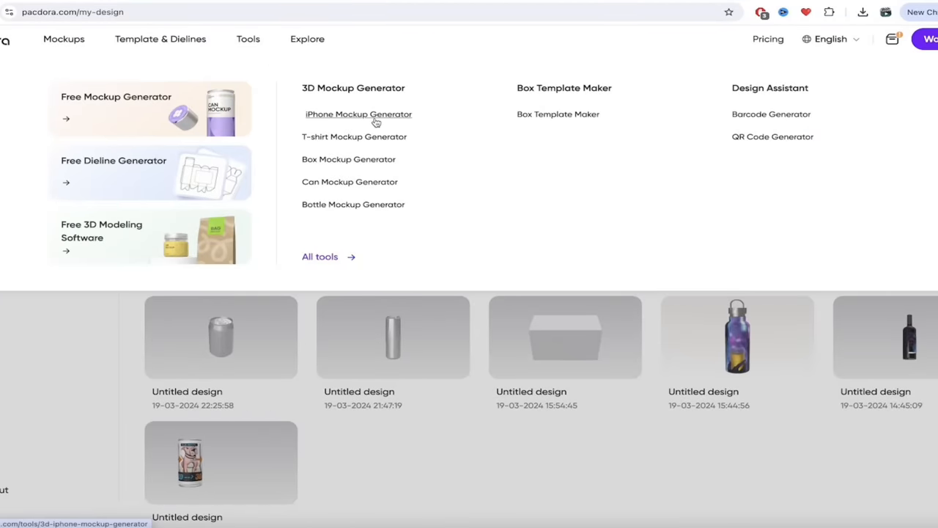